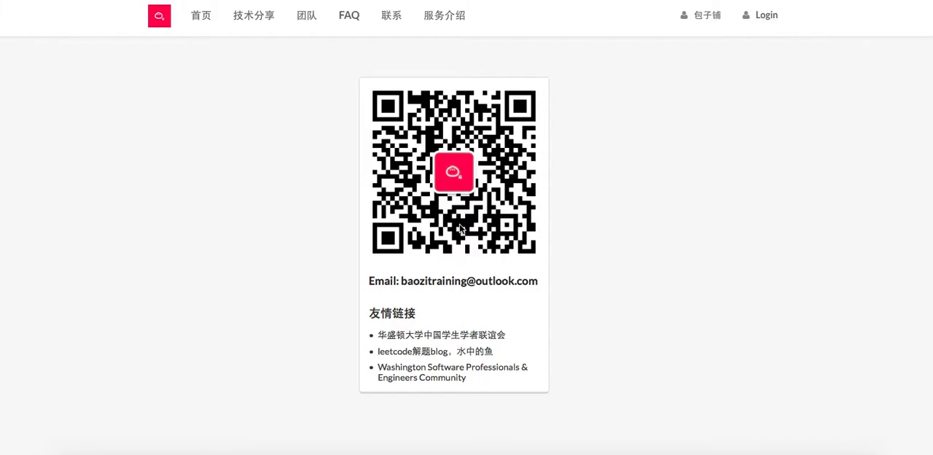
{"action": "mouse_move", "coordinate": [441, 163]}
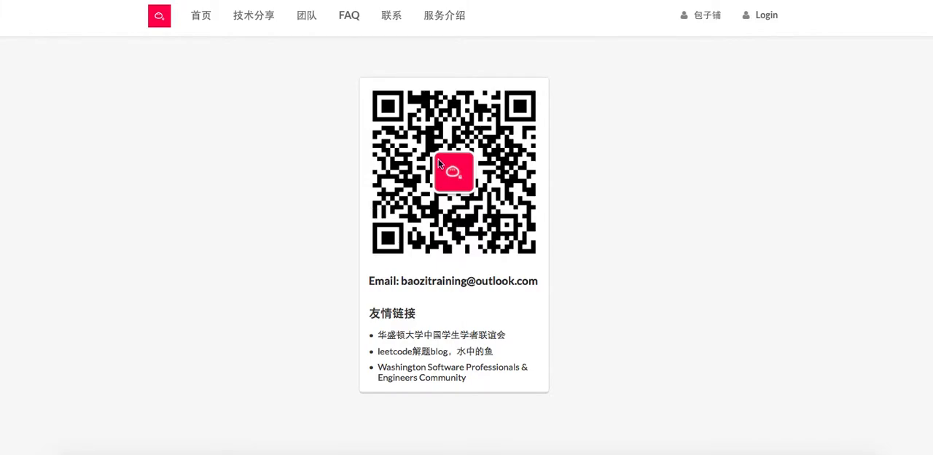
{"action": "mouse_move", "coordinate": [509, 176]}
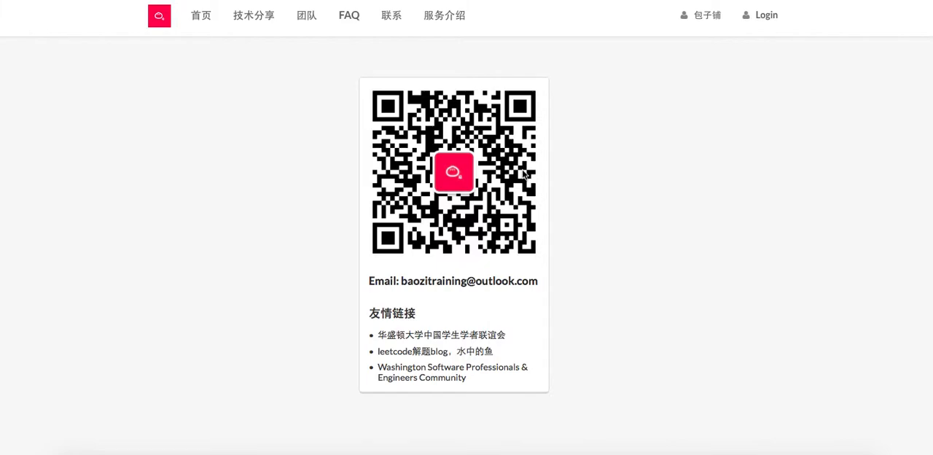
{"action": "mouse_move", "coordinate": [807, 27]}
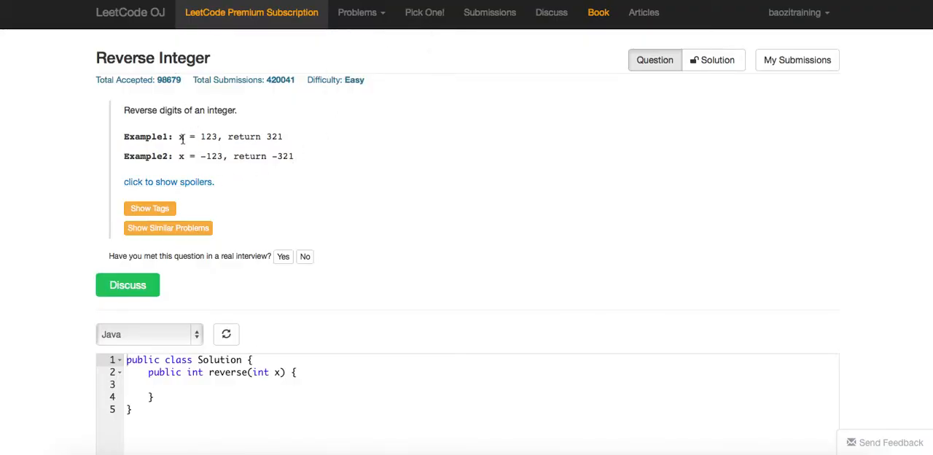
Step: Expand the Reverse Integer spoilers on trailing zeros and 32-bit overflow returning 0
{"action": "left_click_drag", "start_coordinate": [184, 136], "coordinate": [284, 137]}
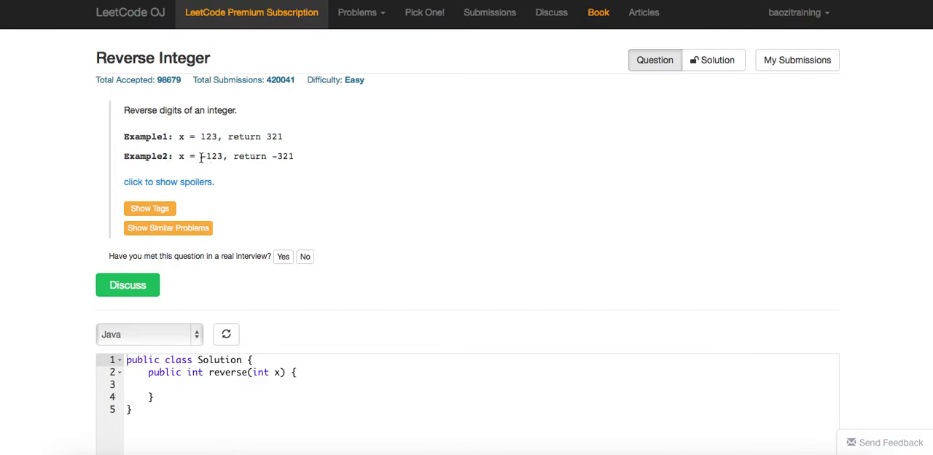
{"action": "left_click", "coordinate": [168, 181]}
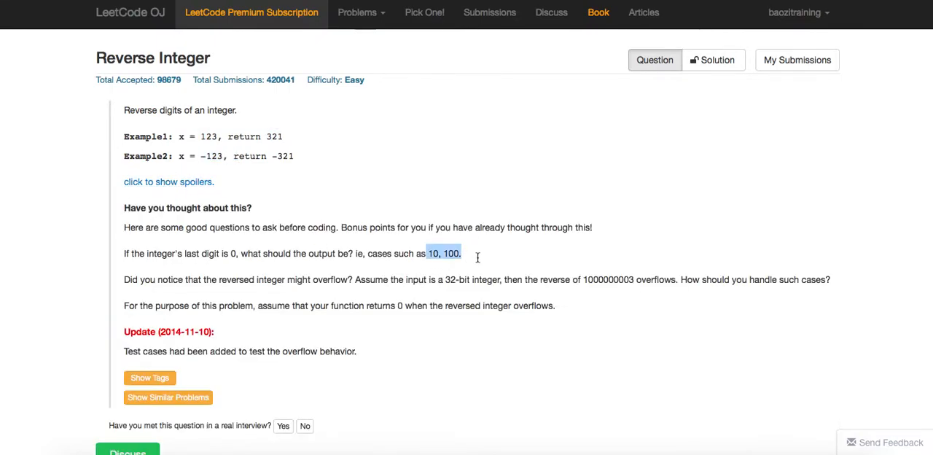
{"action": "mouse_move", "coordinate": [306, 185]}
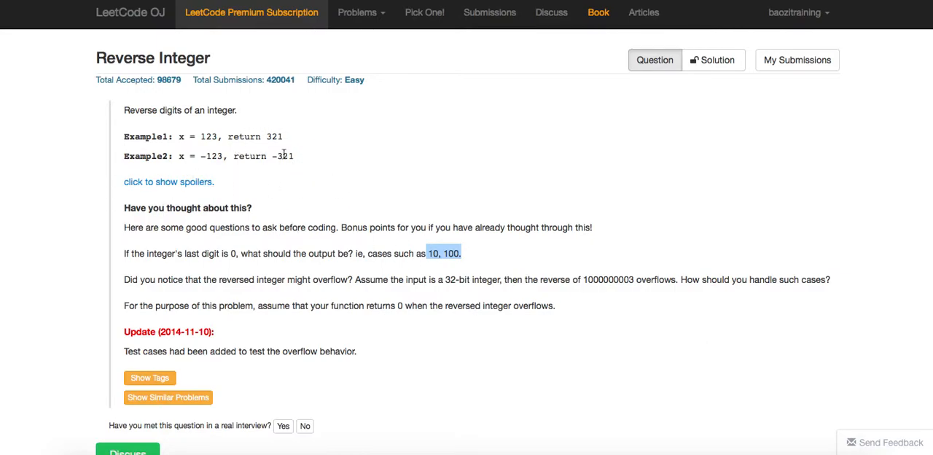
{"action": "double_click", "coordinate": [210, 136]}
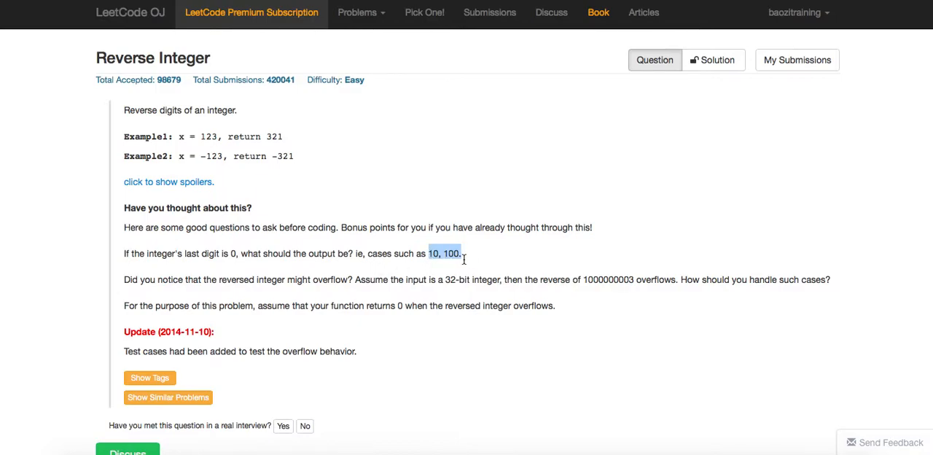
{"action": "mouse_move", "coordinate": [425, 185]}
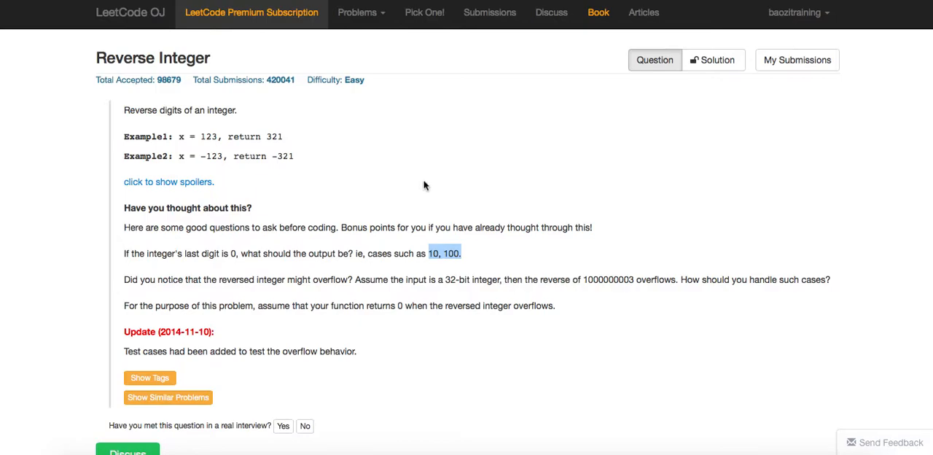
{"action": "mouse_move", "coordinate": [419, 179]}
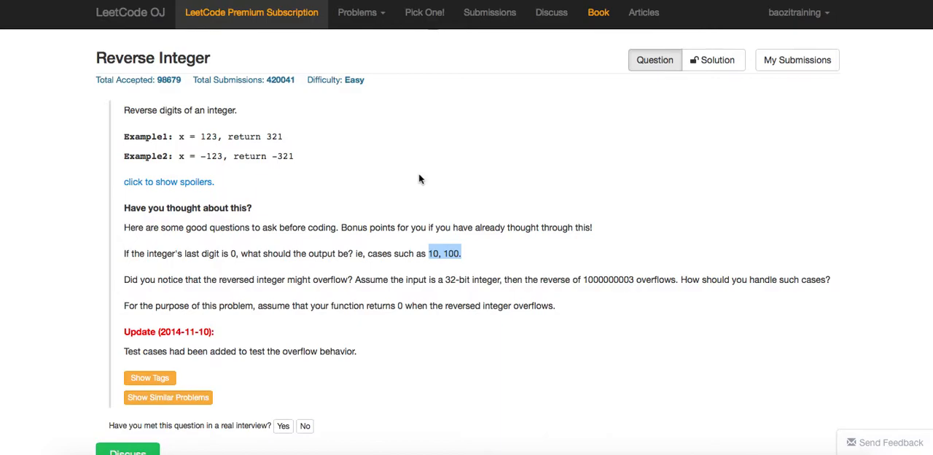
{"action": "mouse_move", "coordinate": [288, 154]}
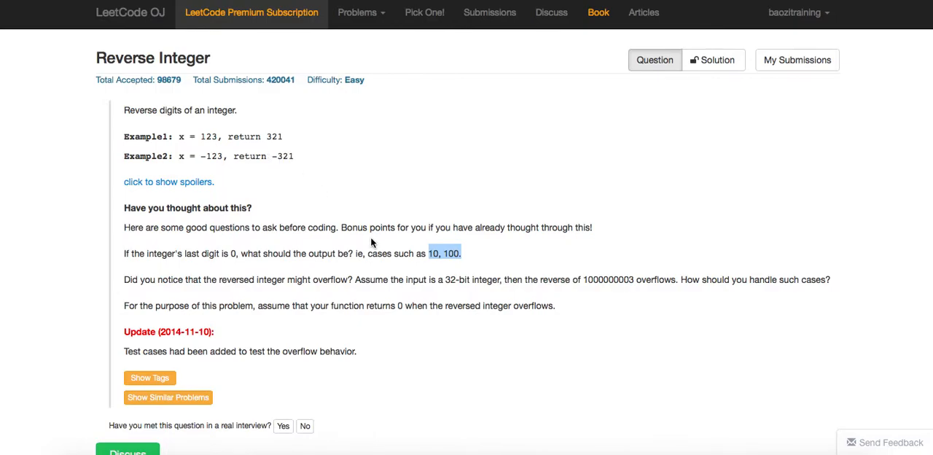
{"action": "double_click", "coordinate": [379, 253]}
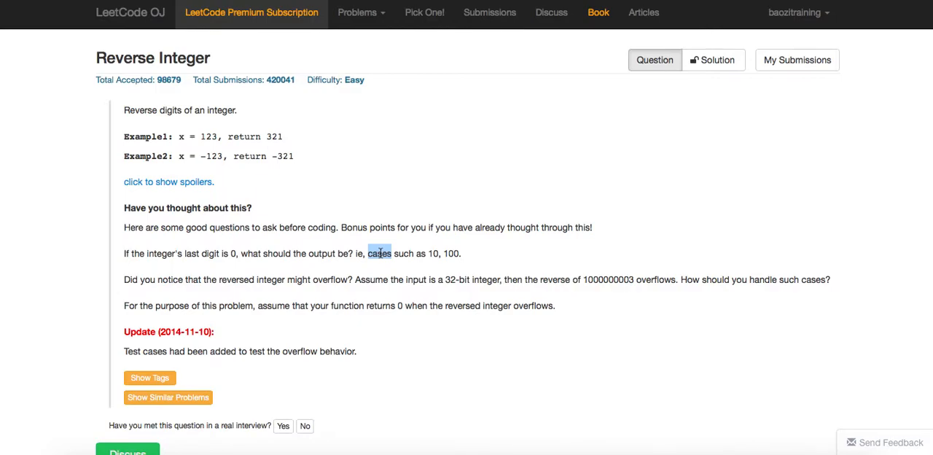
{"action": "mouse_move", "coordinate": [450, 265]}
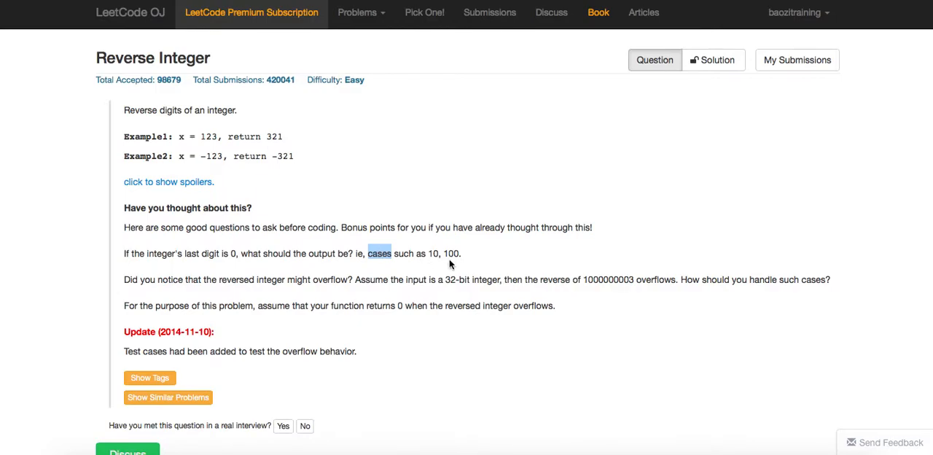
{"action": "mouse_move", "coordinate": [338, 194]}
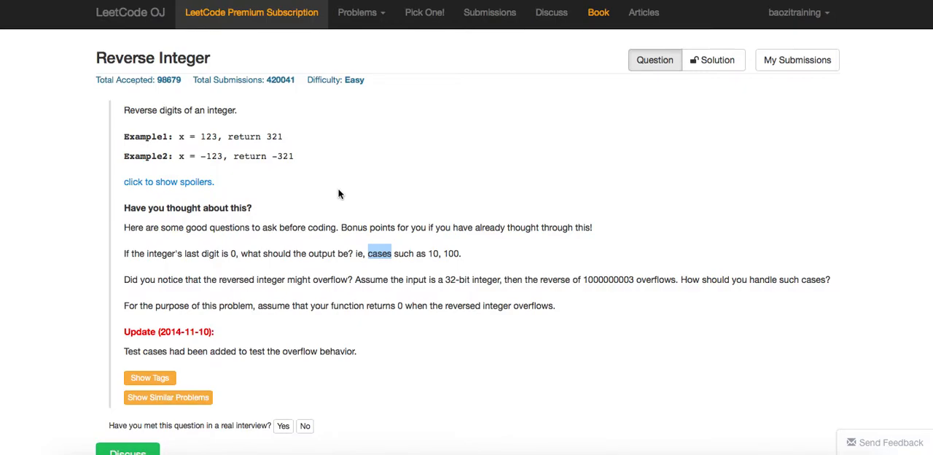
{"action": "mouse_move", "coordinate": [445, 254]}
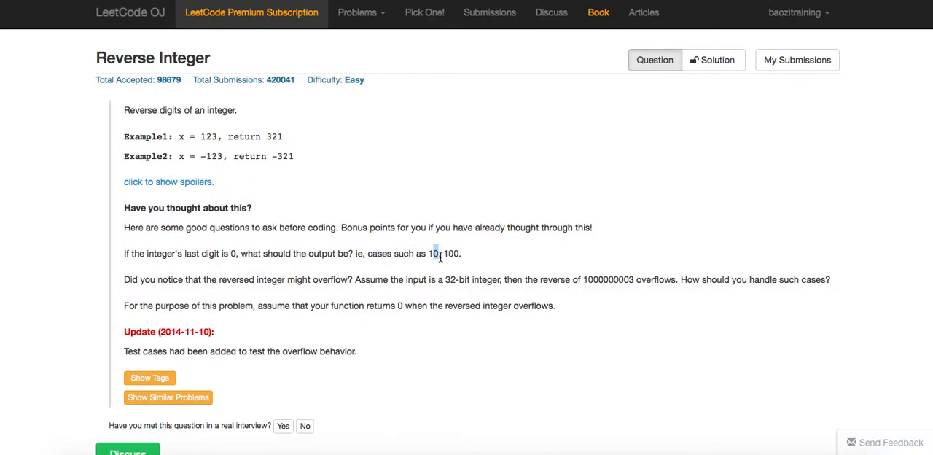
{"action": "mouse_move", "coordinate": [450, 273]}
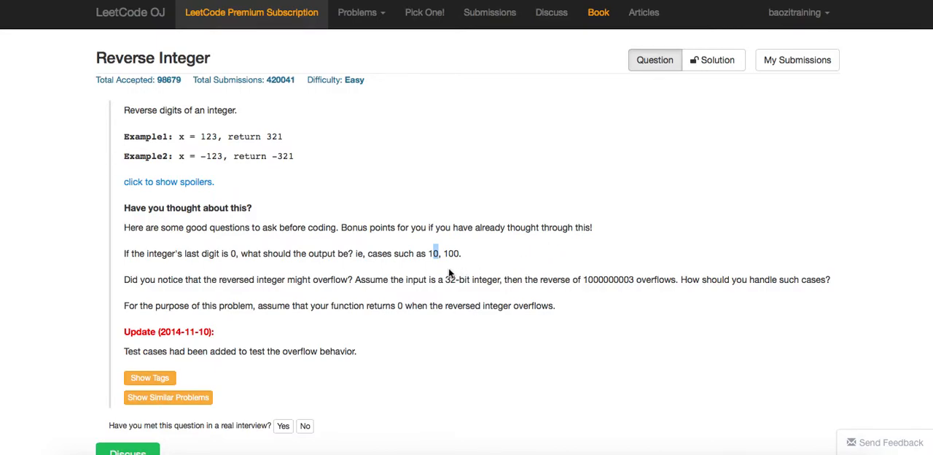
{"action": "mouse_move", "coordinate": [283, 266]}
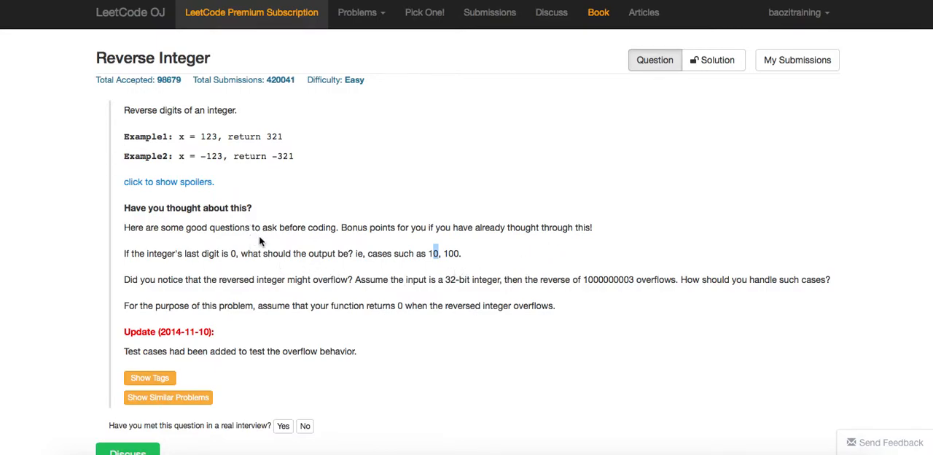
{"action": "double_click", "coordinate": [275, 253]}
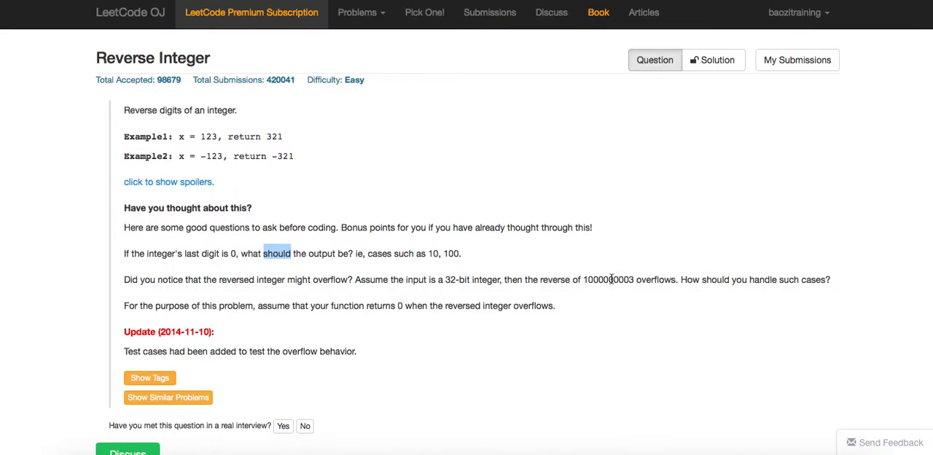
{"action": "double_click", "coordinate": [609, 279]}
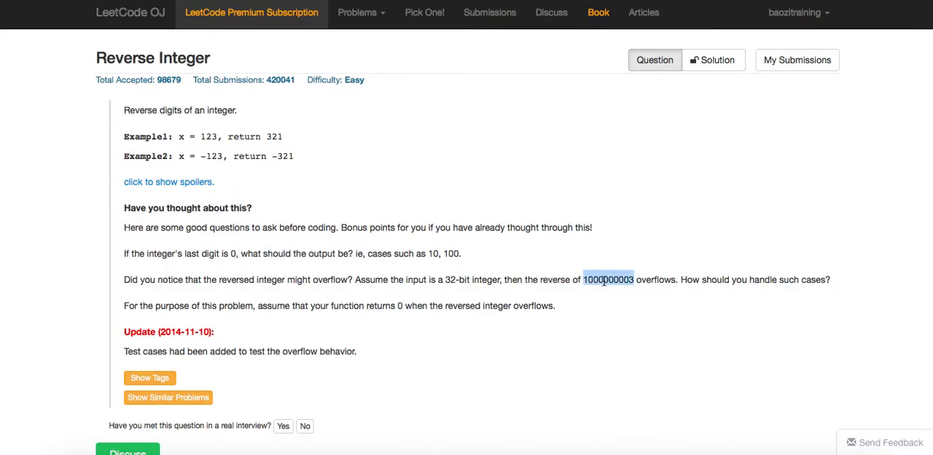
{"action": "scroll", "scroll_direction": "down", "scroll_amount": 3}
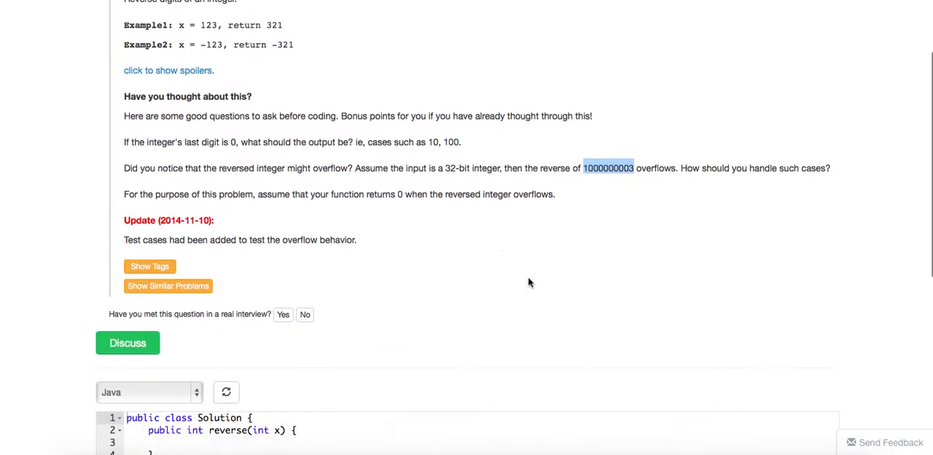
{"action": "scroll", "scroll_direction": "up", "scroll_amount": 3}
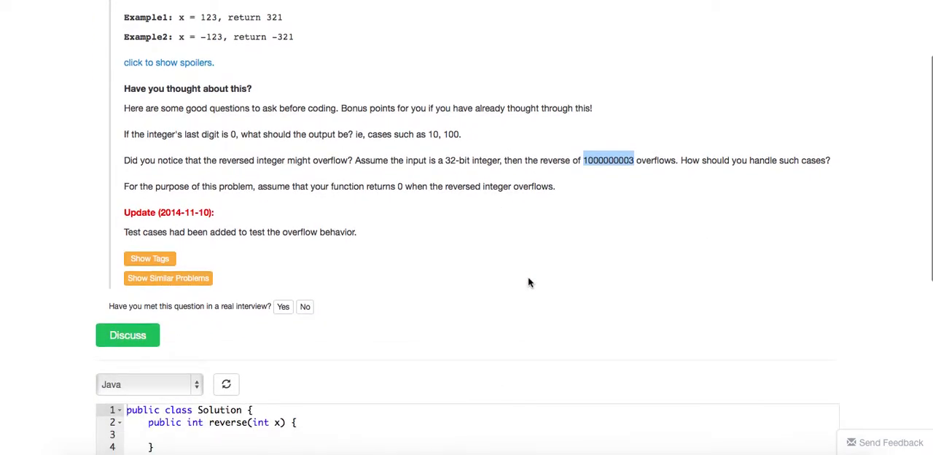
{"action": "scroll", "scroll_direction": "up", "scroll_amount": 3}
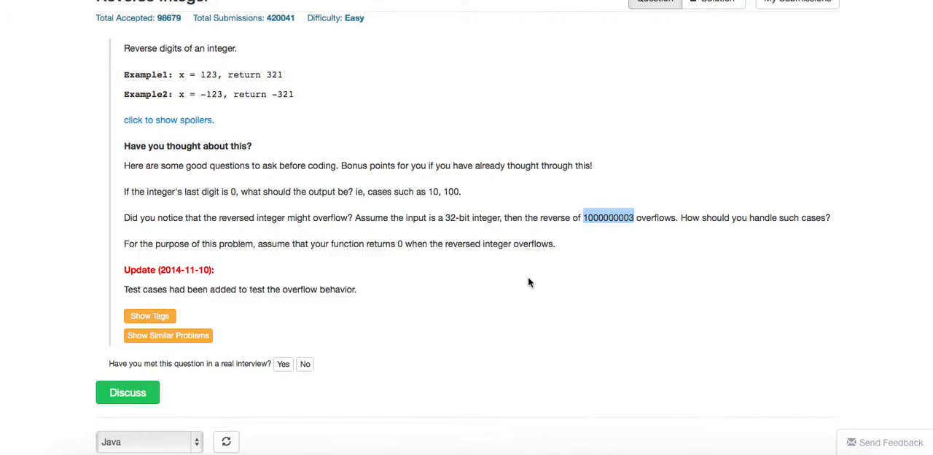
{"action": "scroll", "scroll_direction": "down", "scroll_amount": 3}
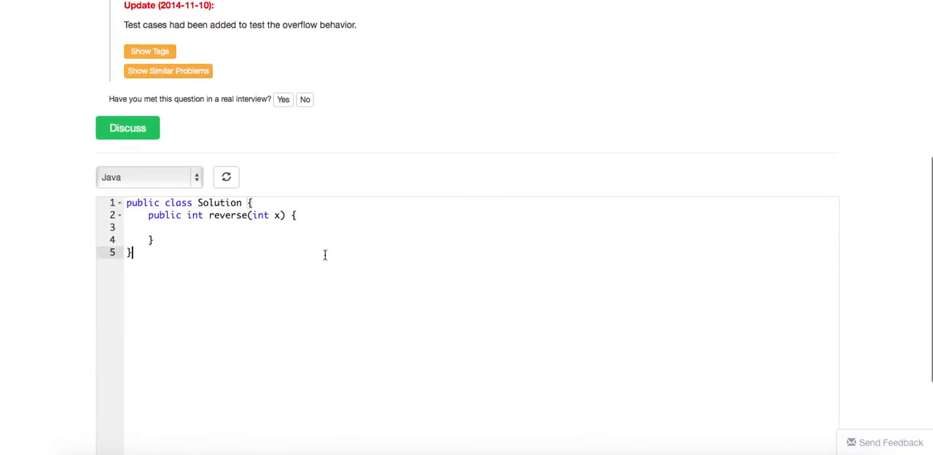
Step: In reverse, declare long res = 0 and an int sign based on x > 0
{"action": "left_click", "coordinate": [149, 226]}
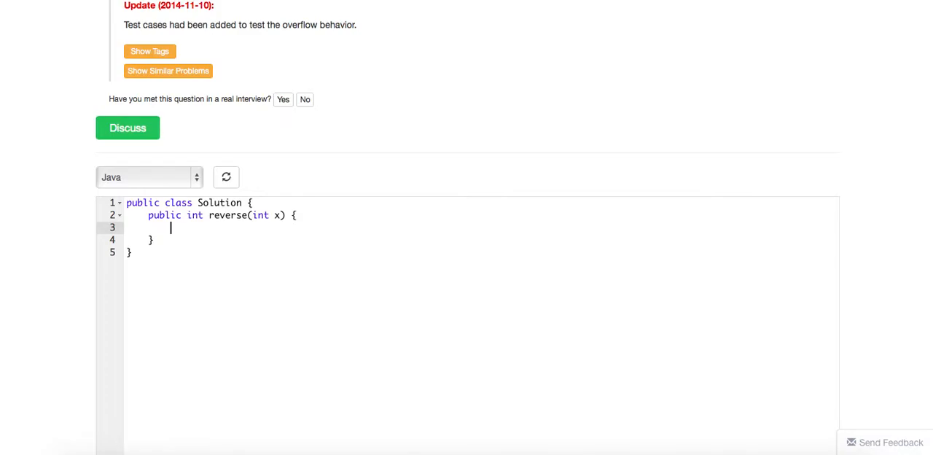
{"action": "type", "text": "long re"}
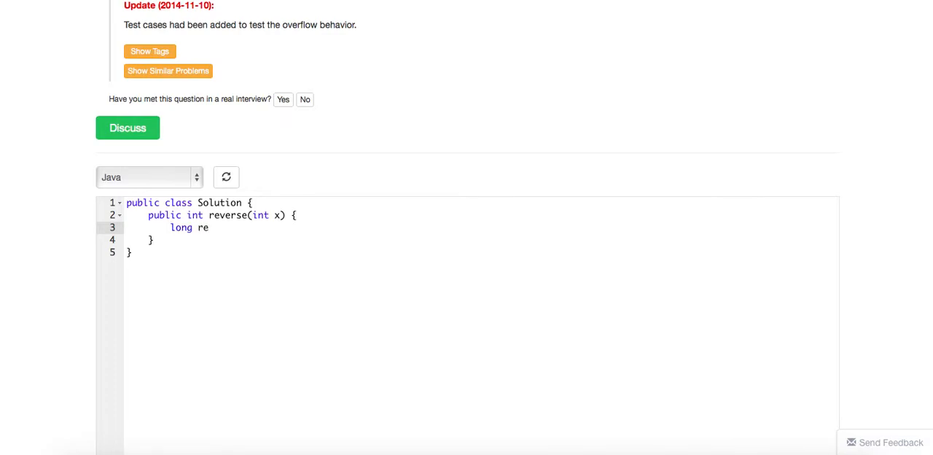
{"action": "type", "text": "s = 0"}
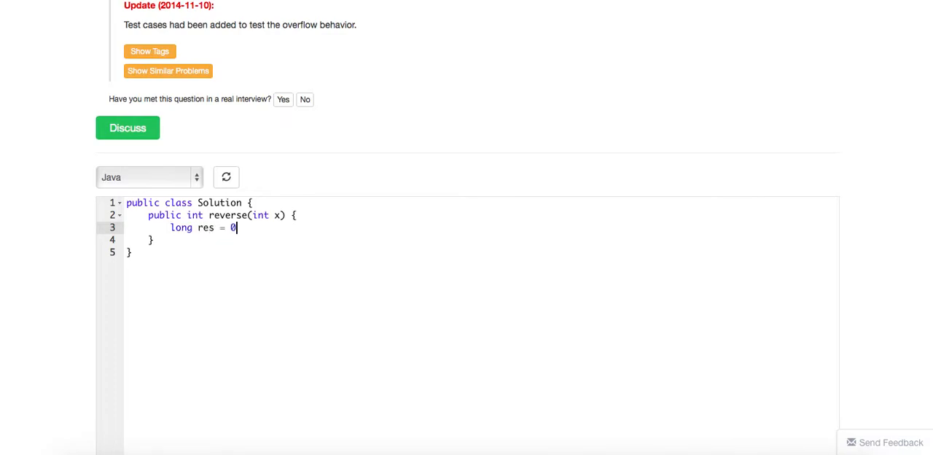
{"action": "type", "text": ";"}
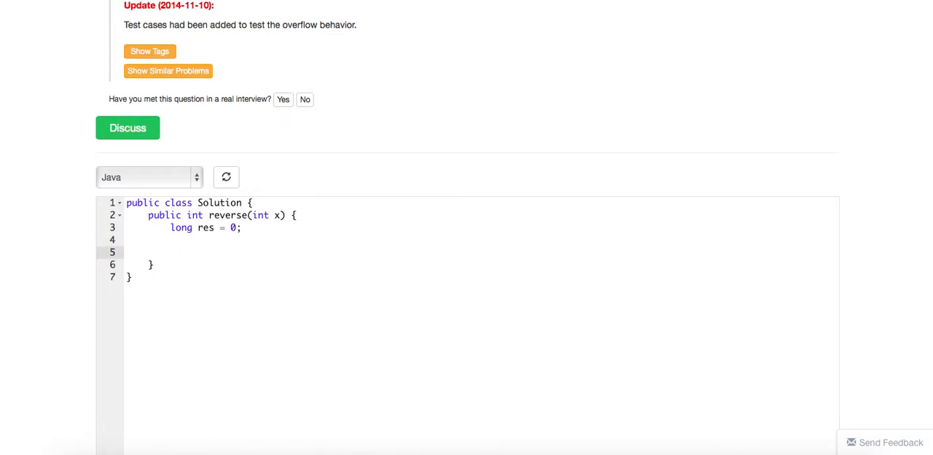
{"action": "type", "text": "i"}
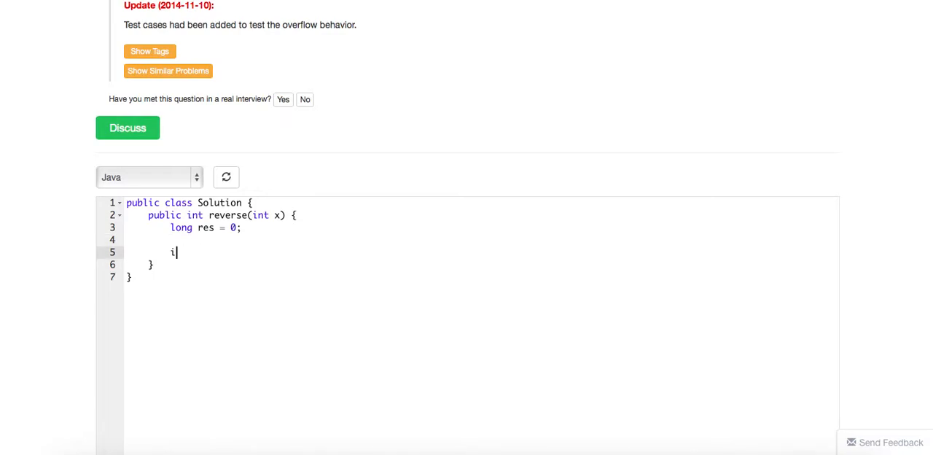
{"action": "type", "text": "nt sig"}
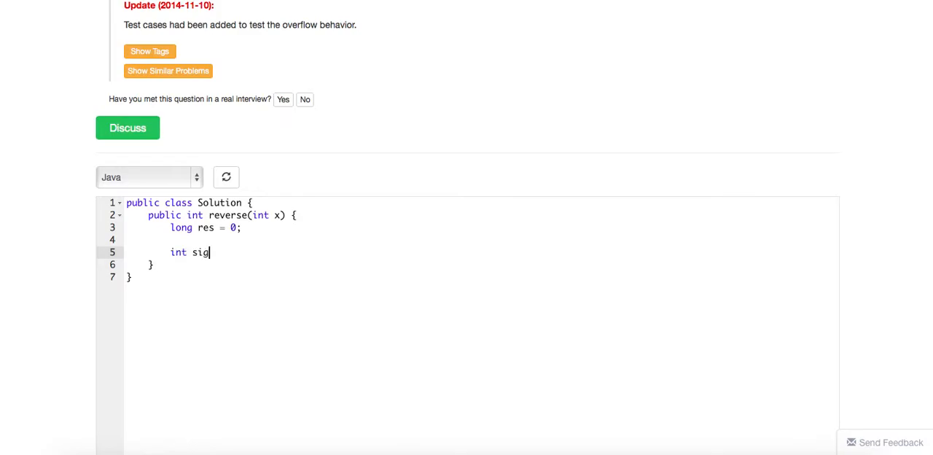
{"action": "type", "text": "n = x >"}
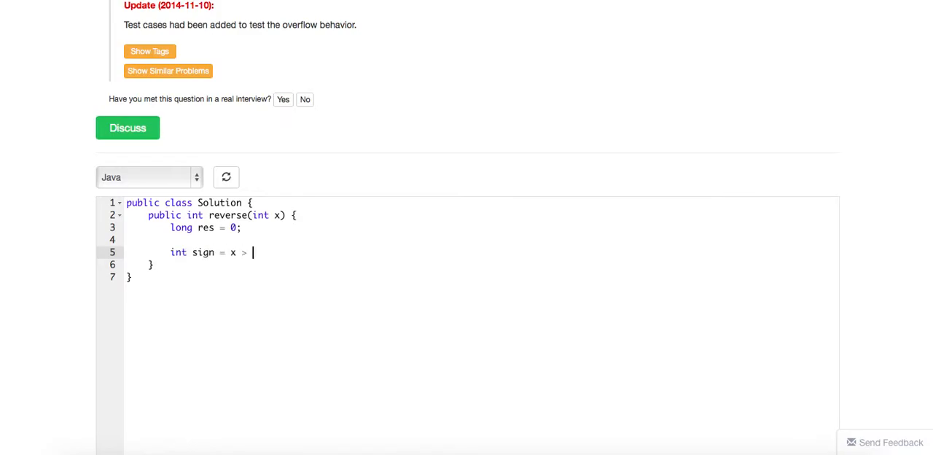
{"action": "type", "text": "0 ? 1 : -1;"}
{"action": "type", "text": "if (si"}
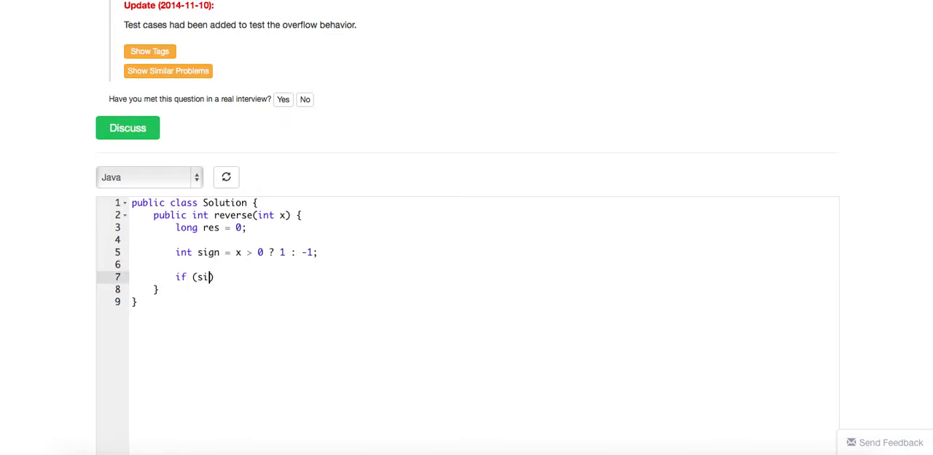
Step: Copy x into long xo and negate it inside an if (sign == -1) block
{"action": "type", "text": "gn"}
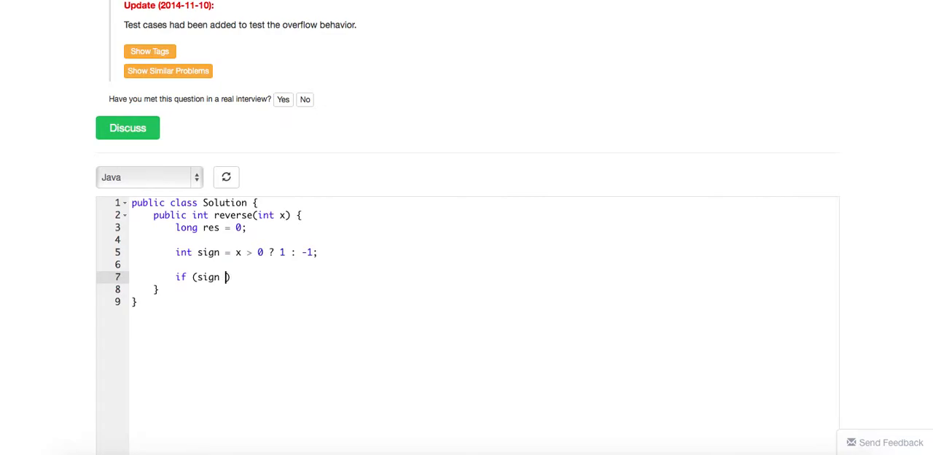
{"action": "type", "text": "== -1) {"}
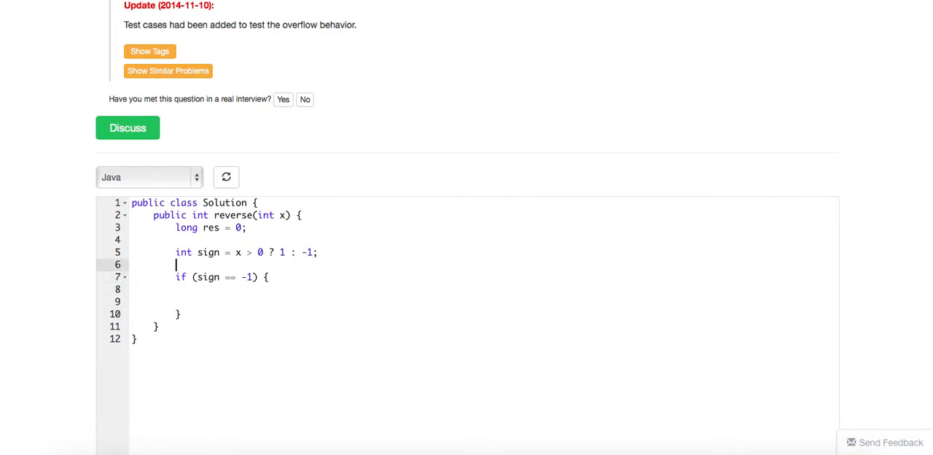
{"action": "type", "text": "long"}
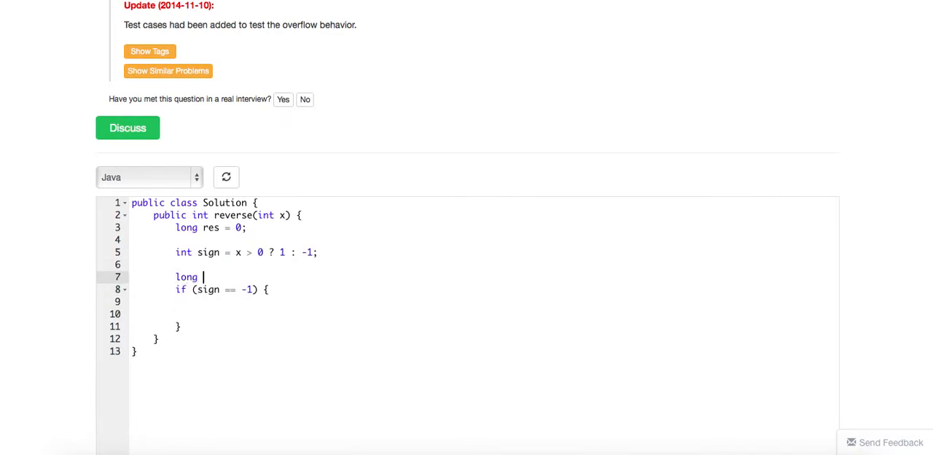
{"action": "type", "text": "xo ="}
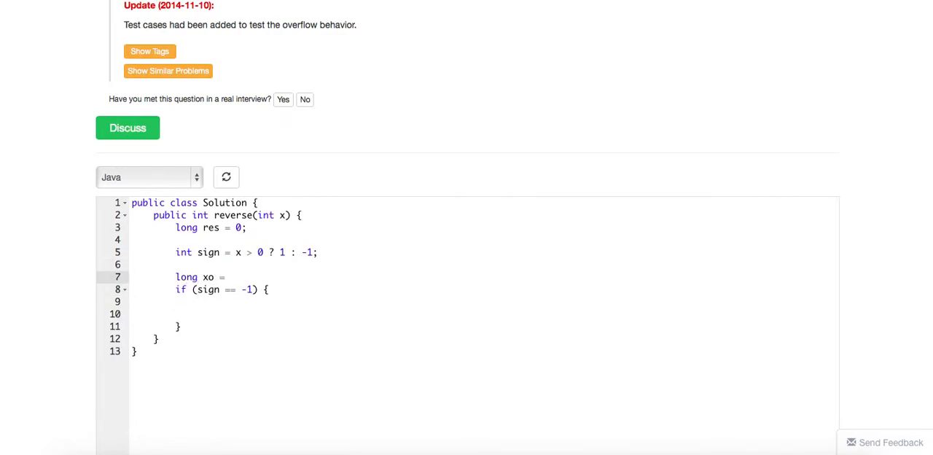
{"action": "type", "text": "x"}
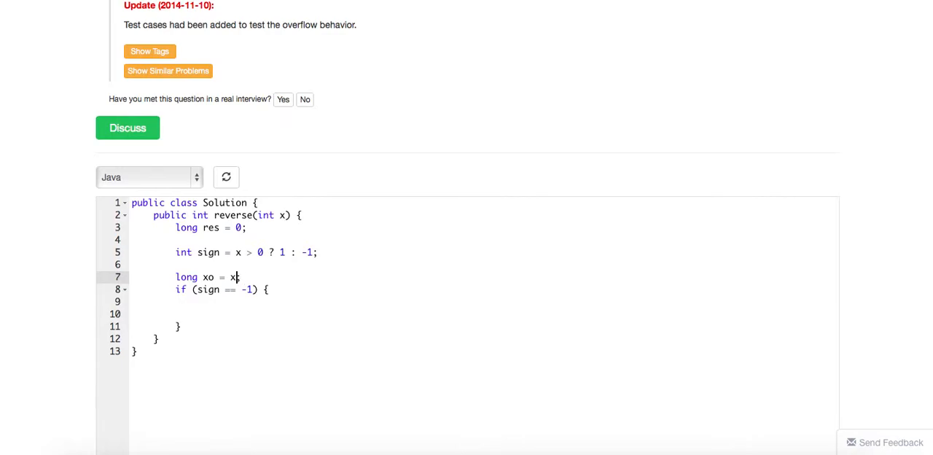
{"action": "type", "text": ";"}
{"action": "left_click", "coordinate": [485, 301]}
{"action": "type", "text": "xo = xo *"}
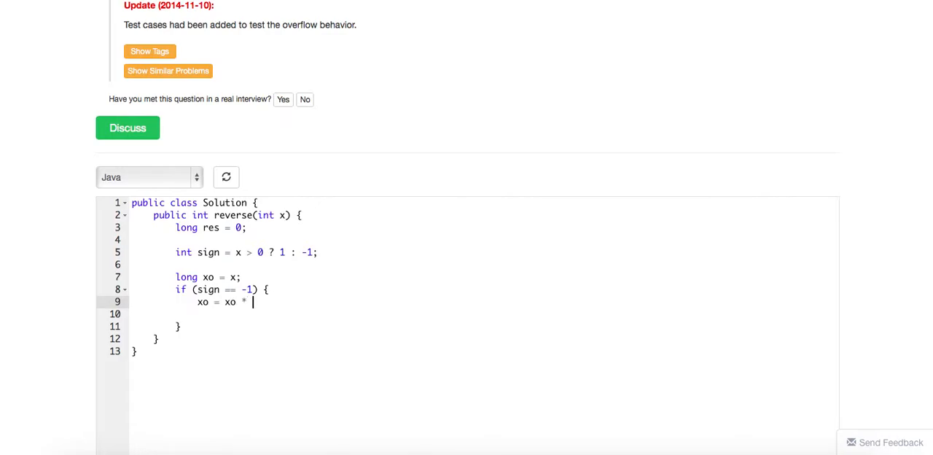
{"action": "type", "text": "-1;"}
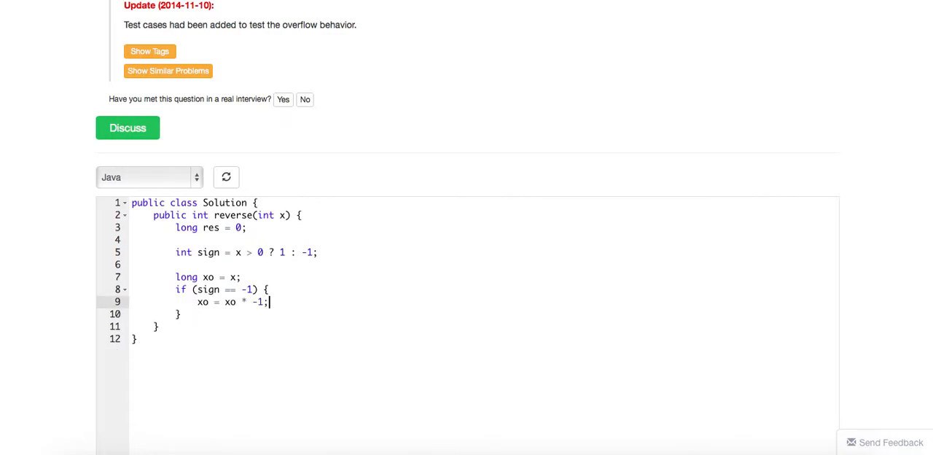
{"action": "key", "text": "enter"}
{"action": "type", "text": "while (x"}
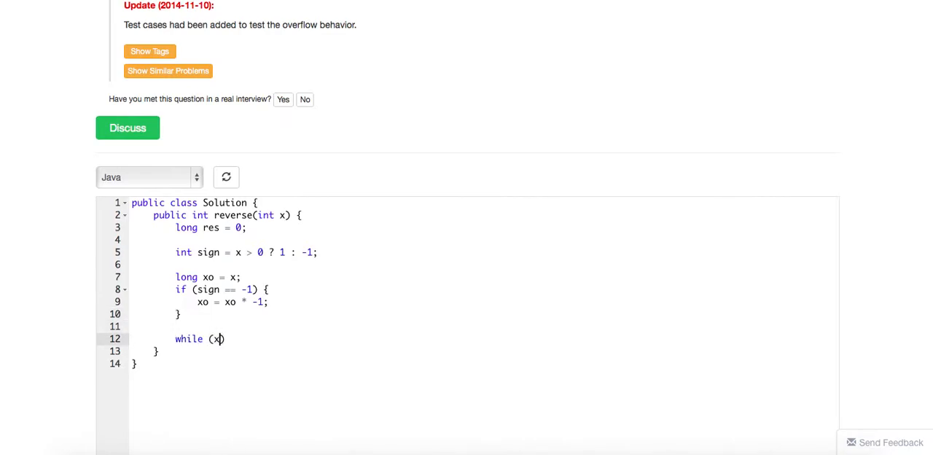
Step: Write while (xo > 0) with digit = xo % 10, res = res * 10 + digit, xo = xo / 10
{"action": "type", "text": "o > 0"}
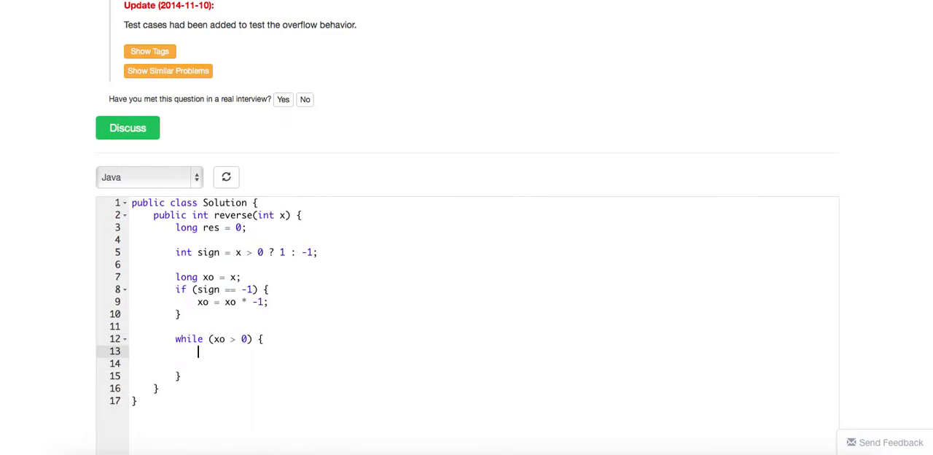
{"action": "type", "text": "long dig"}
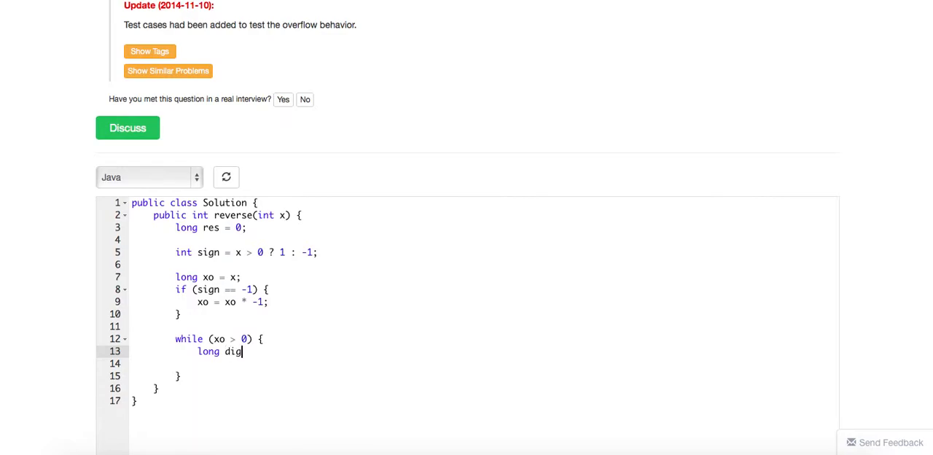
{"action": "type", "text": "it = xo"}
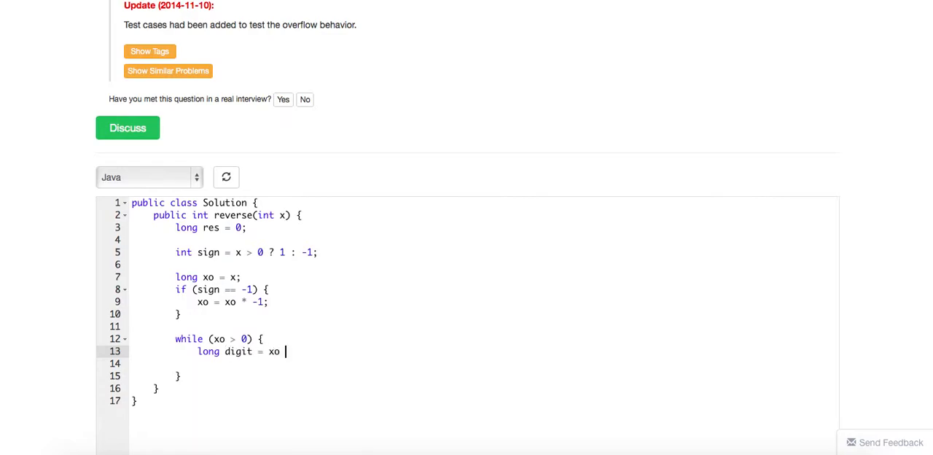
{"action": "type", "text": "%"}
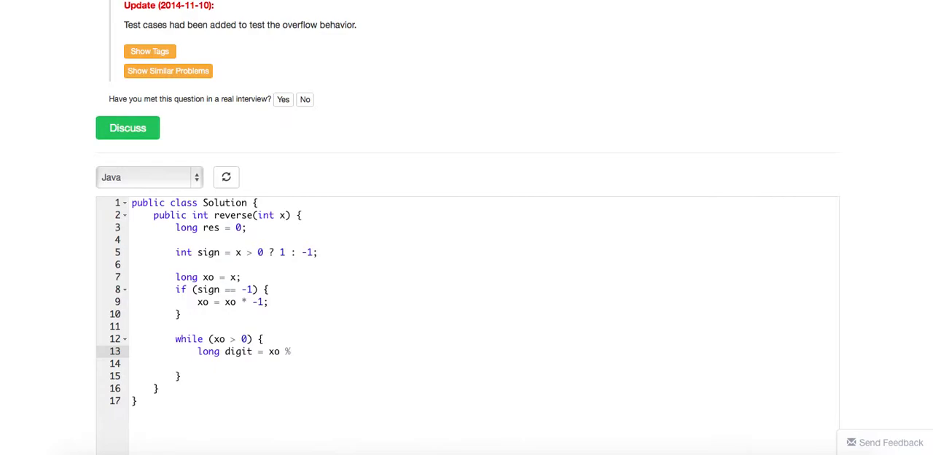
{"action": "type", "text": "10"}
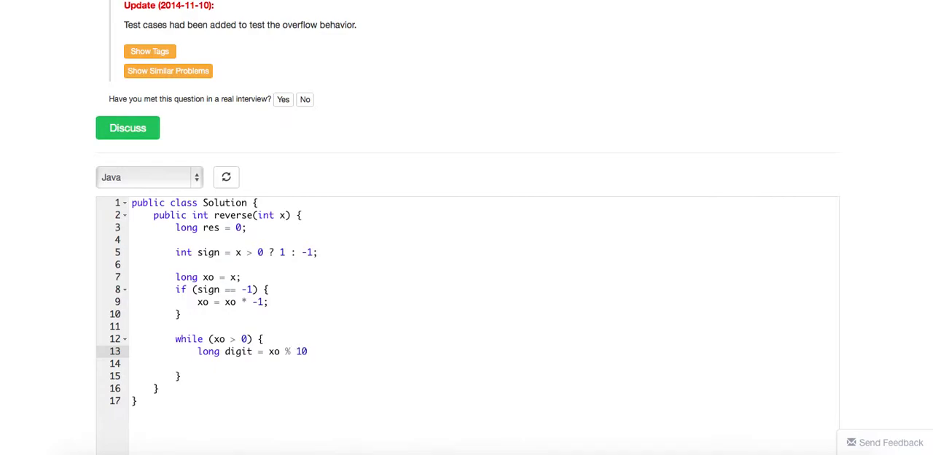
{"action": "type", "text": "r"}
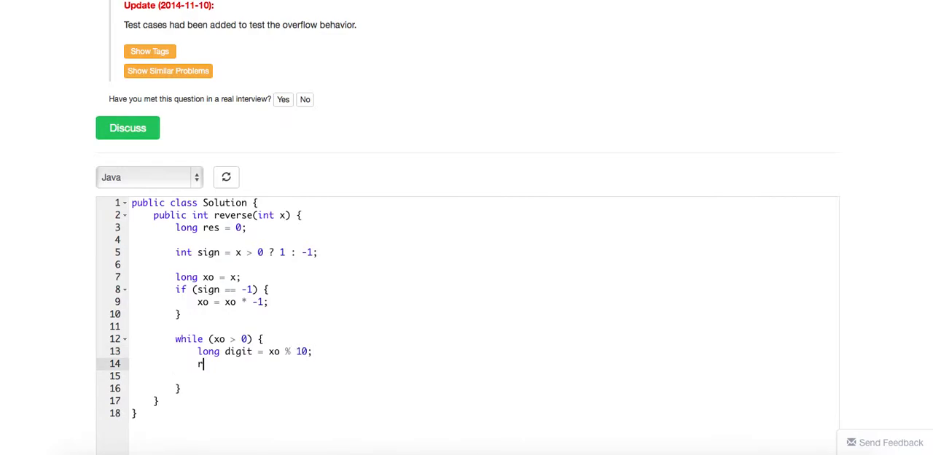
{"action": "type", "text": "es = res *"}
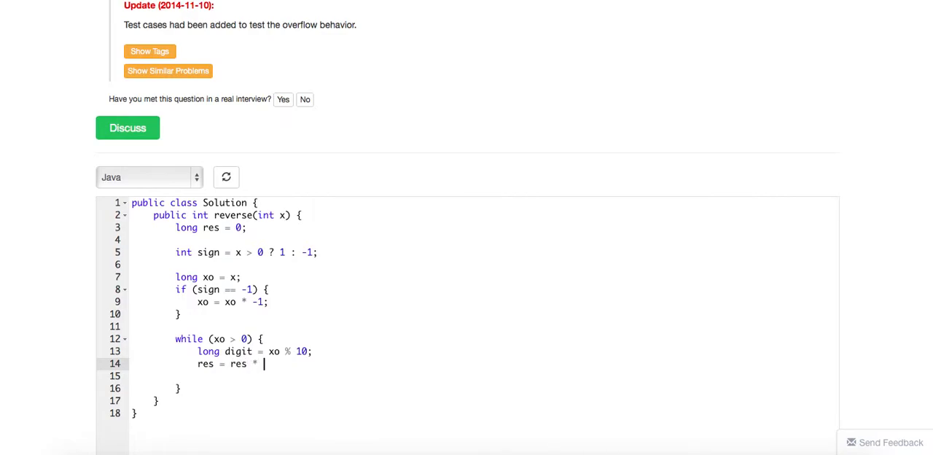
{"action": "type", "text": "10 +"}
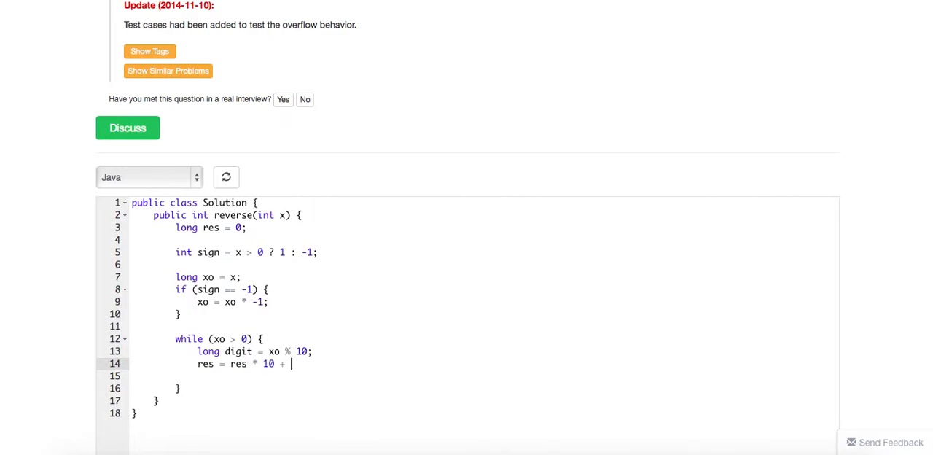
{"action": "type", "text": "digit;"}
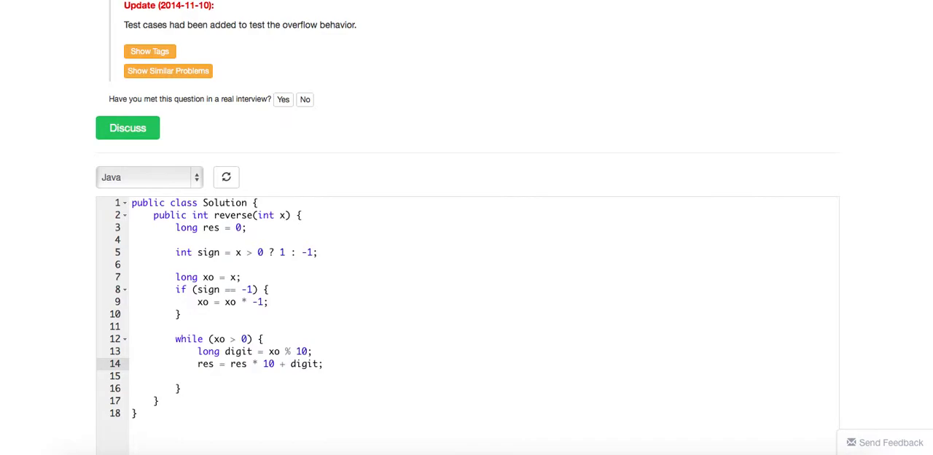
{"action": "type", "text": "xo ="}
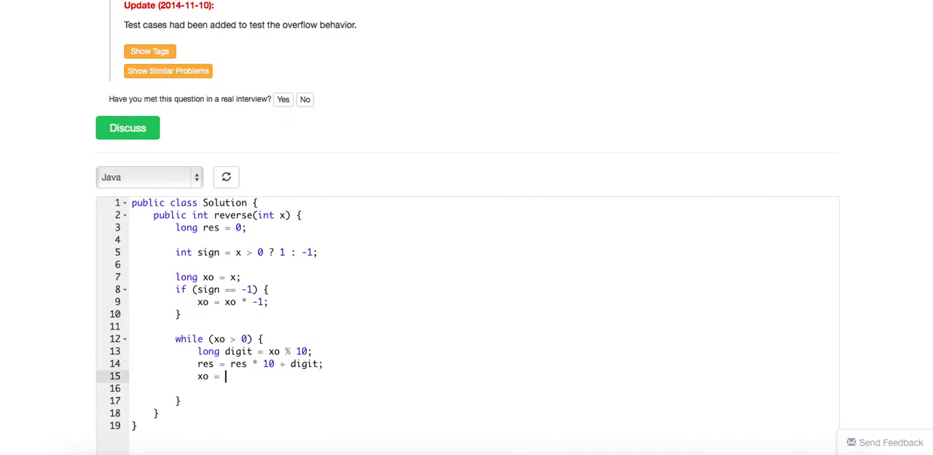
{"action": "type", "text": "xo / 10"}
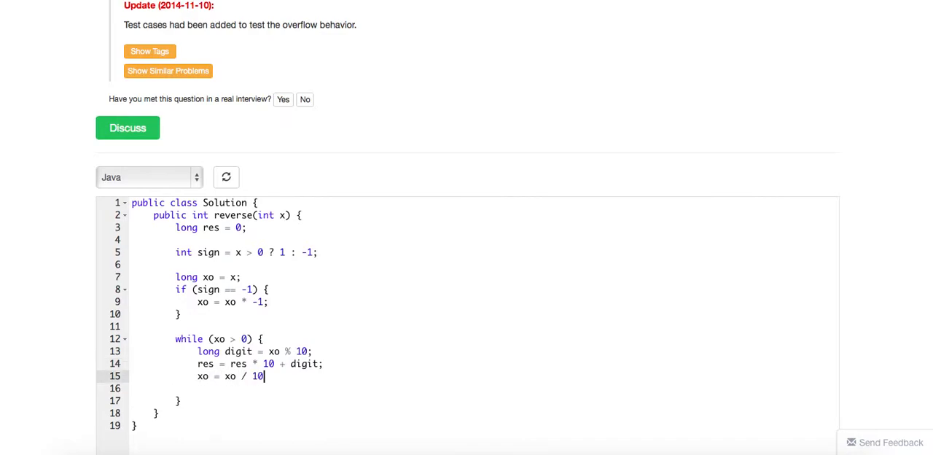
{"action": "type", "text": ";"}
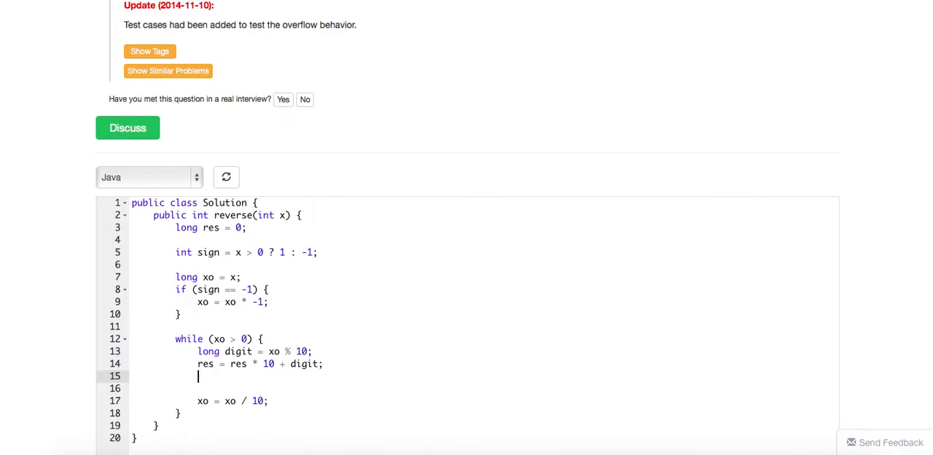
Step: Add if (res > Integer.MAX_VALUE || res < Integer.MIN_VALUE) { return 0; } inside the loop
{"action": "type", "text": "if (re)"}
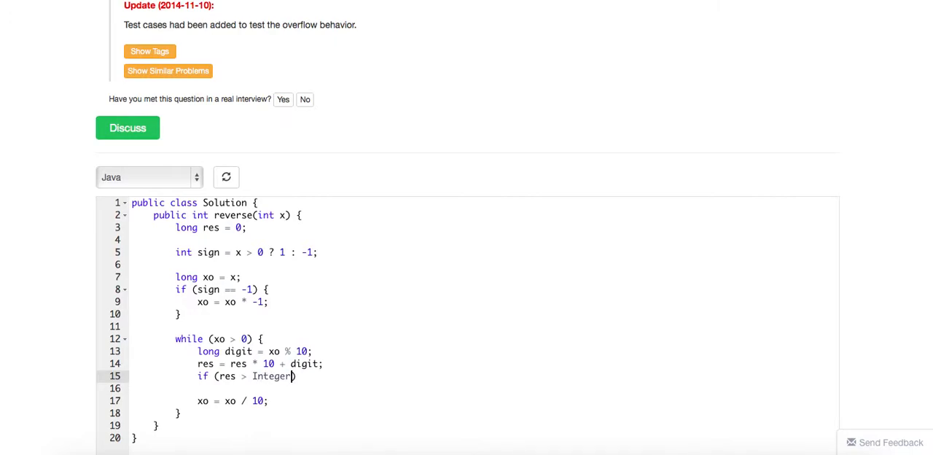
{"action": "type", "text": ".MAX_VALUE"}
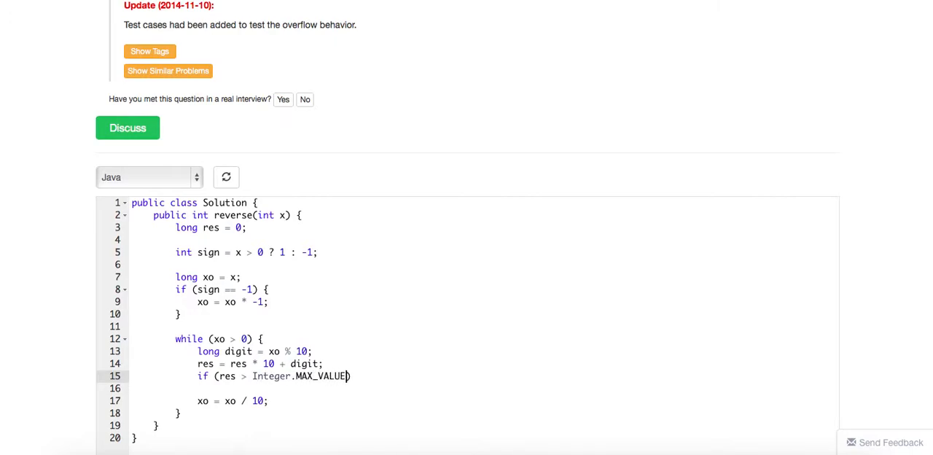
{"action": "type", "text": "|| res"}
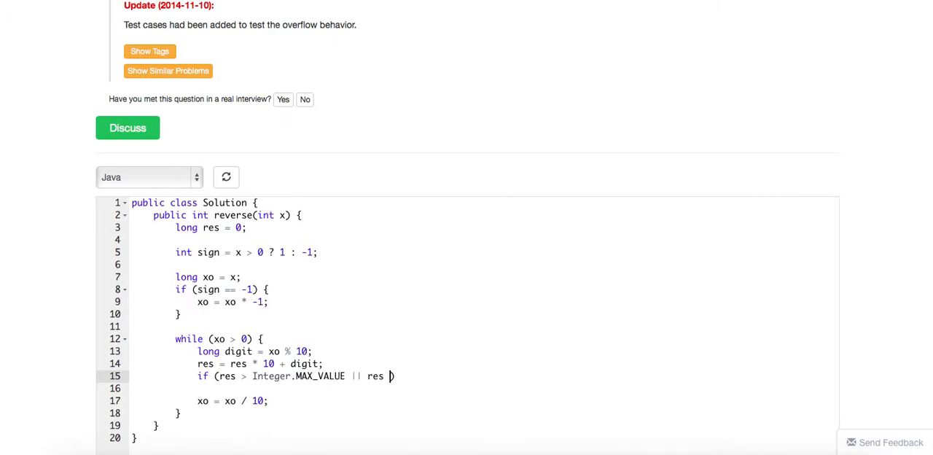
{"action": "type", "text": "< Integer."}
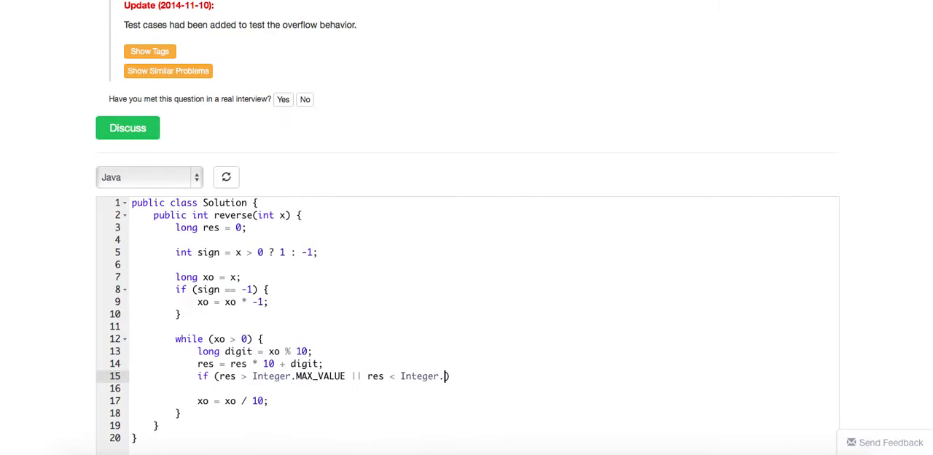
{"action": "type", "text": "MIN_VALUE)"}
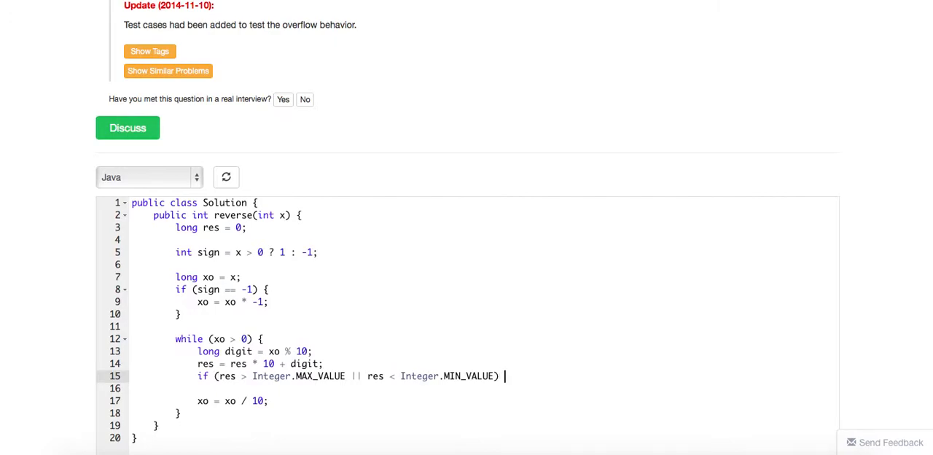
{"action": "type", "text": "{"}
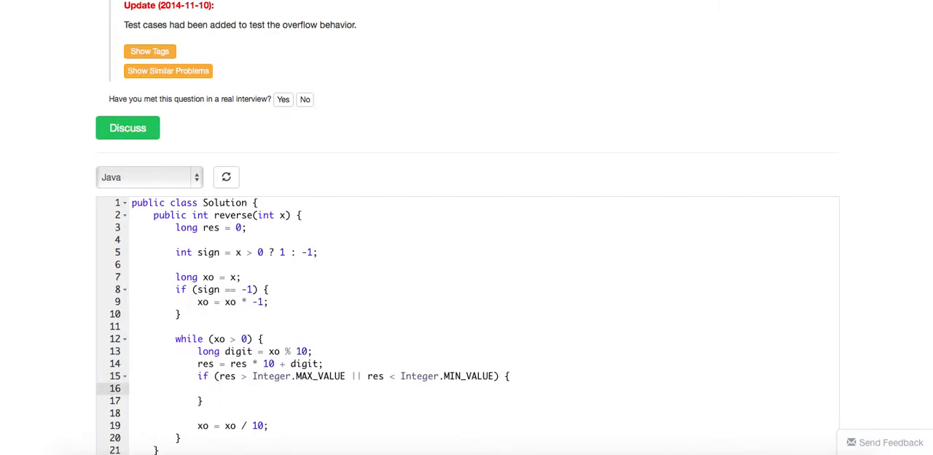
{"action": "type", "text": "return 0;"}
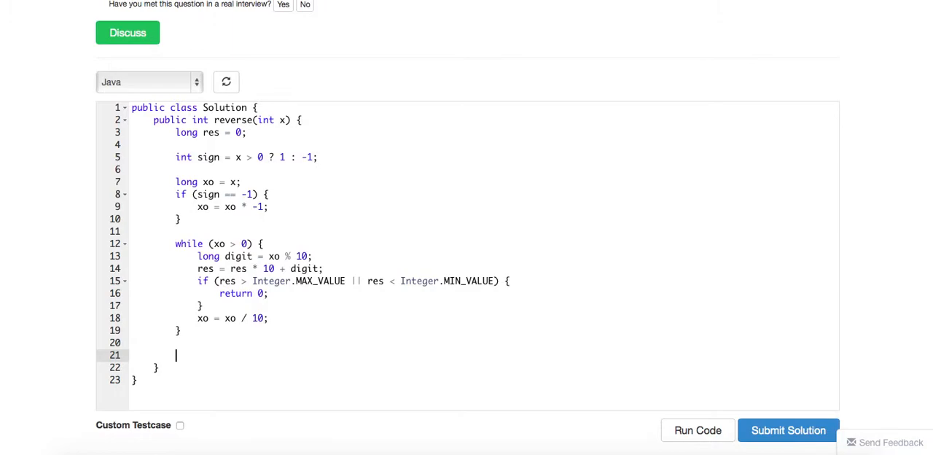
Step: Add return (int)(xo * sign); after the while loop
{"action": "type", "text": "return"}
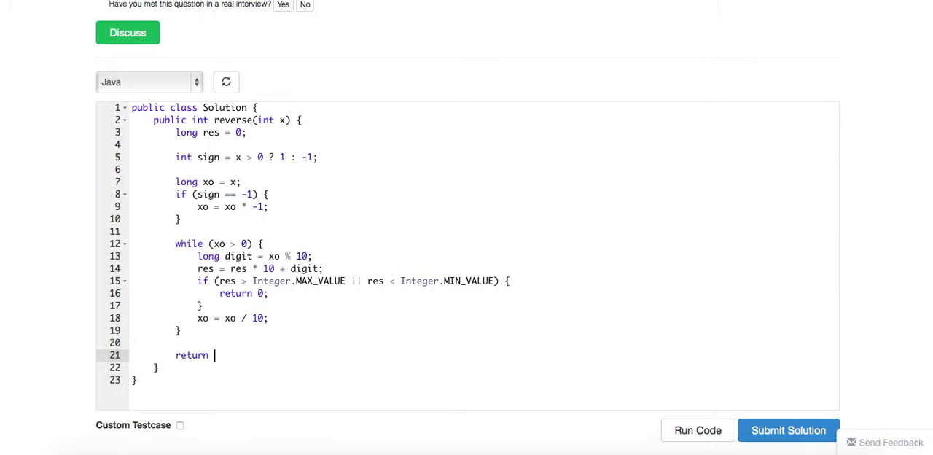
{"action": "type", "text": "xo * sign);"}
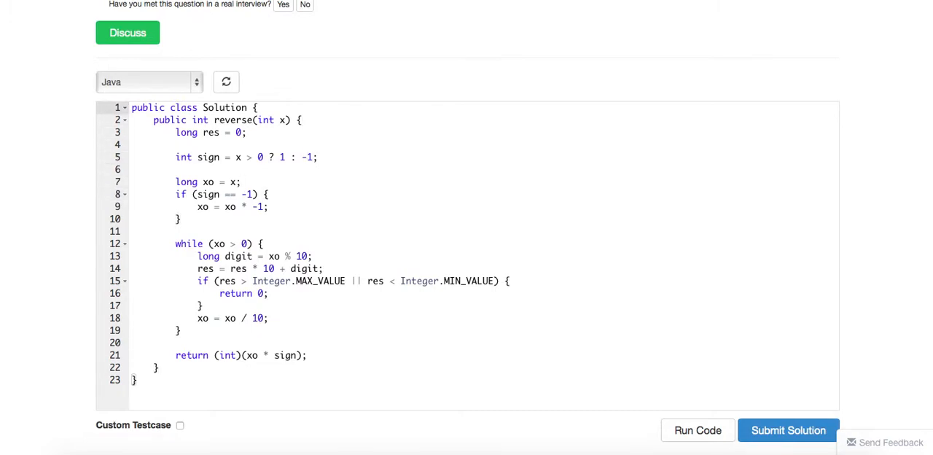
Step: Write the line 3 comment '// 100, -123 -> 123 321' listing edge-case examples
{"action": "type", "text": "// 100"}
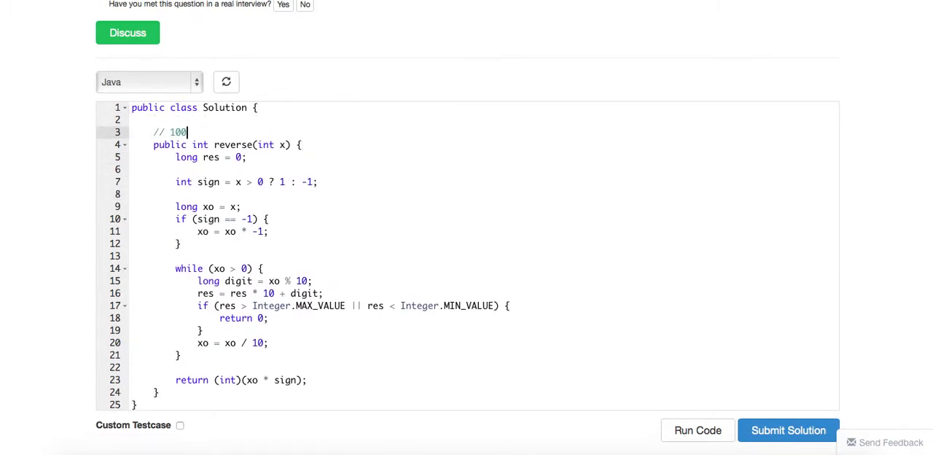
{"action": "type", "text": ","}
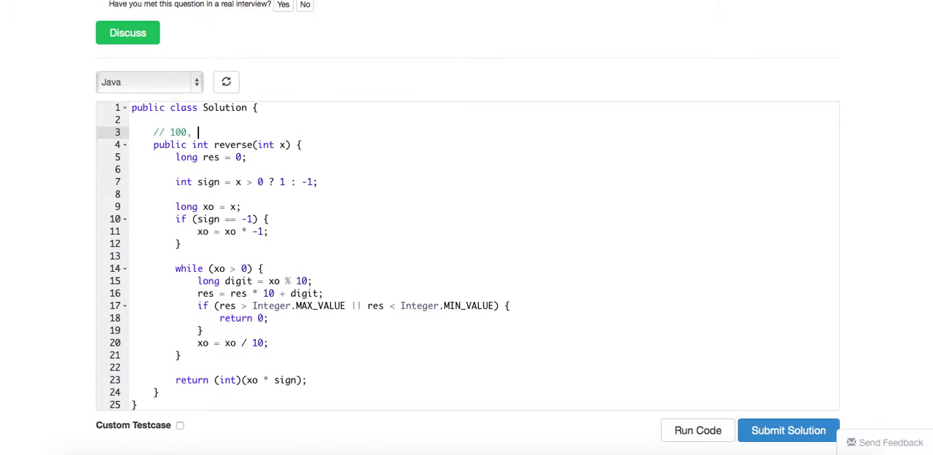
{"action": "type", "text": "-100"}
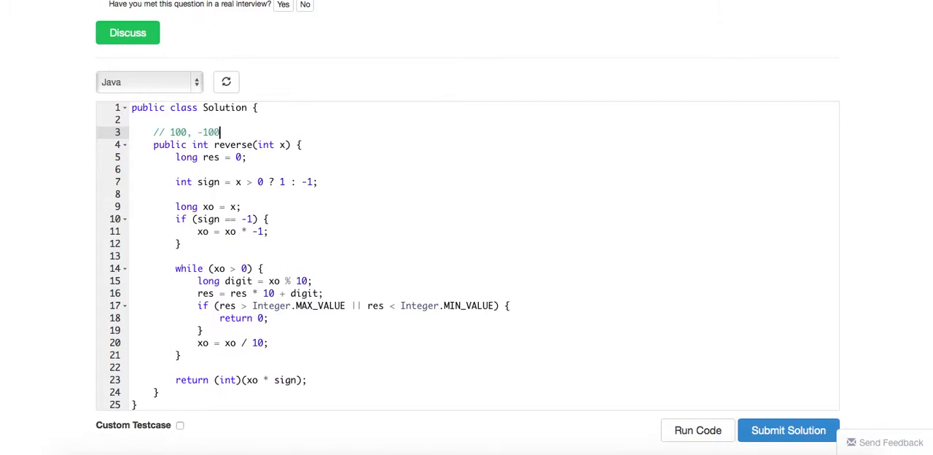
{"action": "type", "text": "123"}
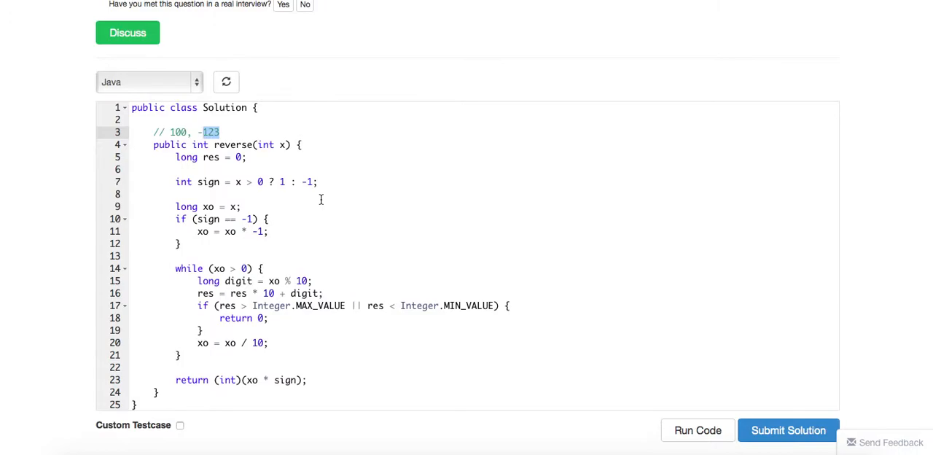
{"action": "mouse_move", "coordinate": [319, 199]}
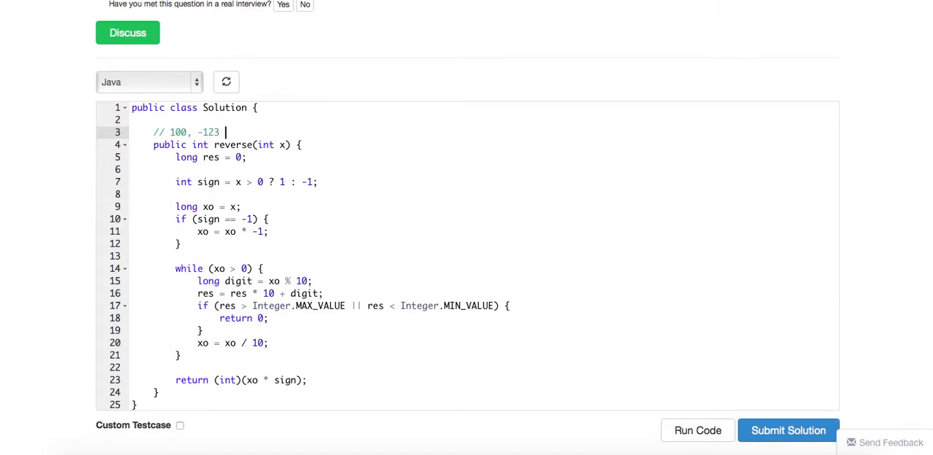
{"action": "type", "text": "-> 123"}
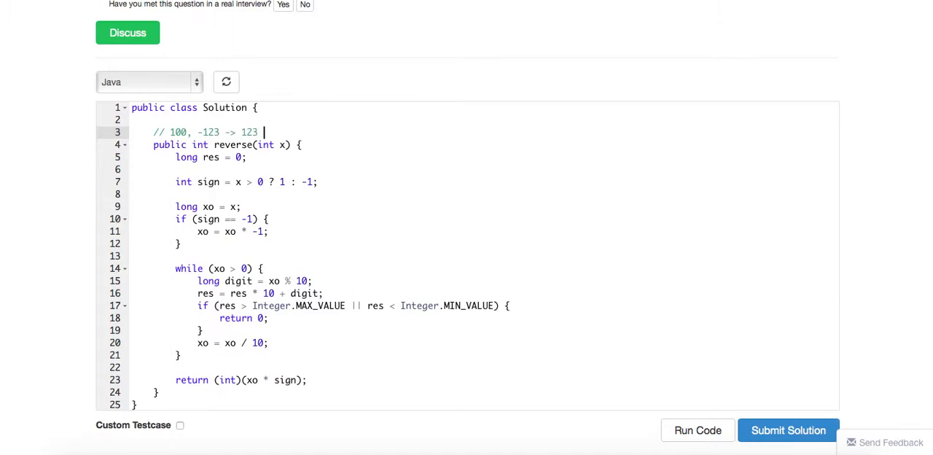
{"action": "type", "text": "3"}
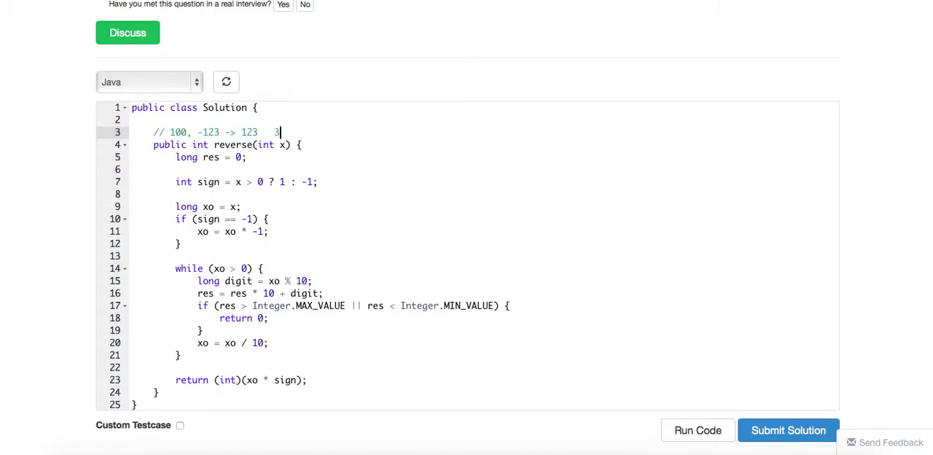
{"action": "type", "text": "3"}
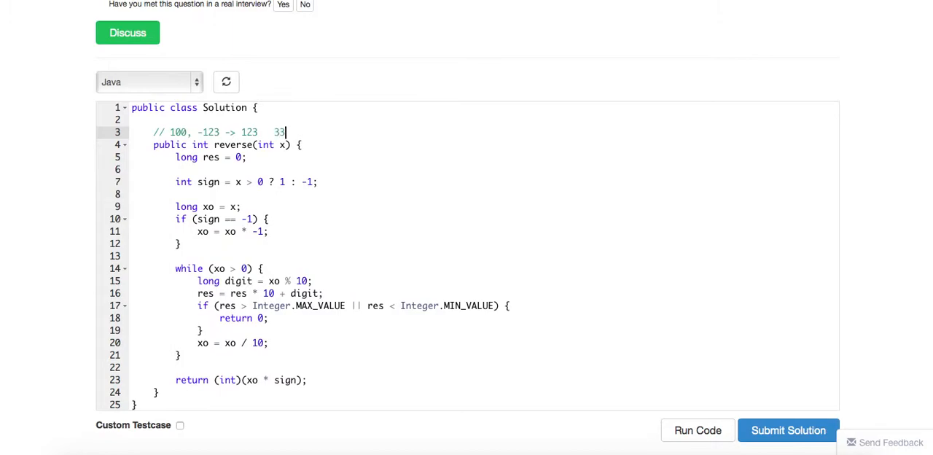
{"action": "type", "text": "21"}
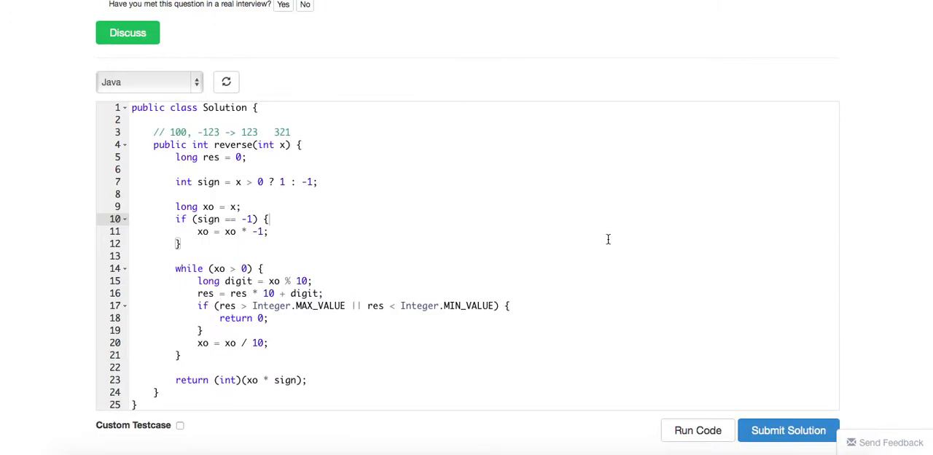
Step: Submit, read Wrong Answer for input 1 (output 0, expected 1), and add 1 to the comment
{"action": "left_click", "coordinate": [788, 430]}
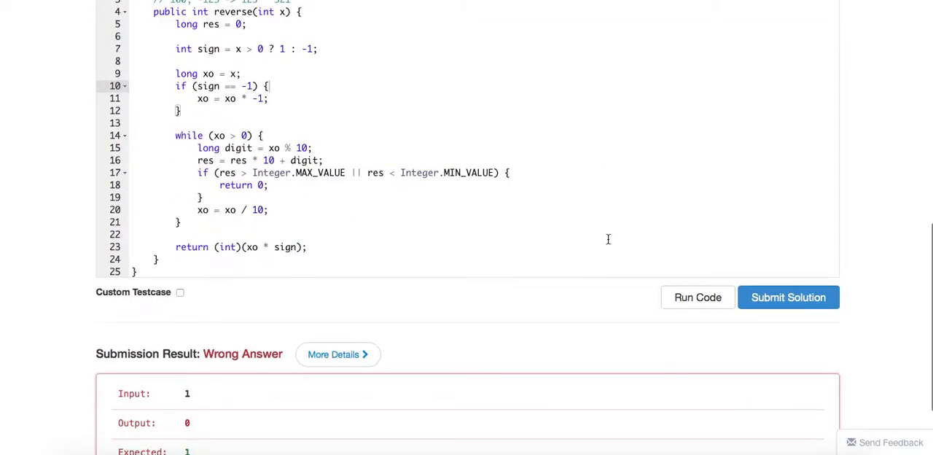
{"action": "scroll", "scroll_direction": "down", "scroll_amount": 3}
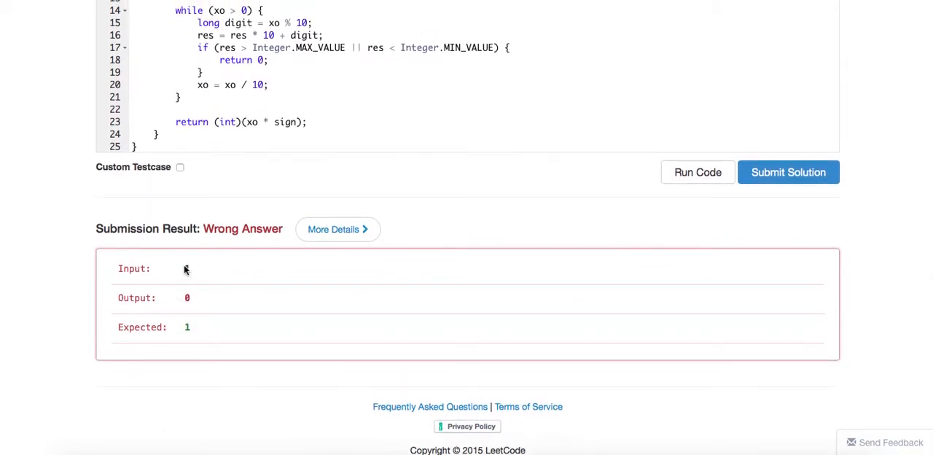
{"action": "scroll", "scroll_direction": "up", "scroll_amount": 3}
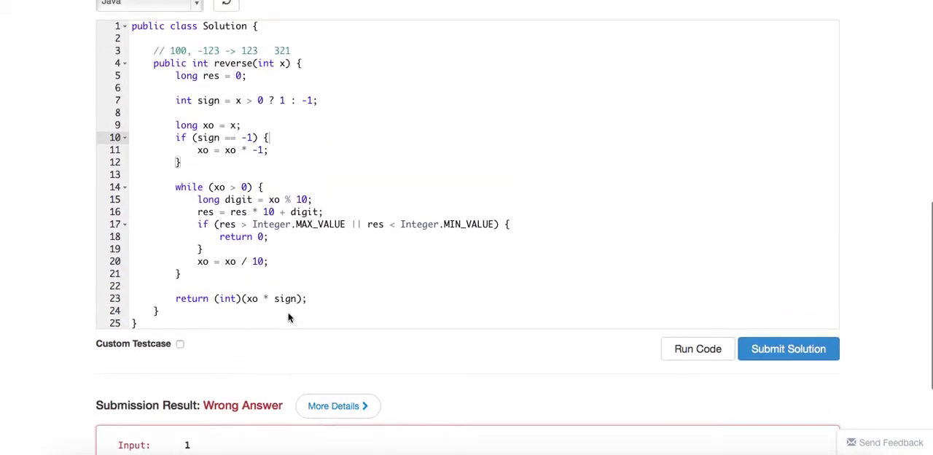
{"action": "mouse_move", "coordinate": [300, 57]}
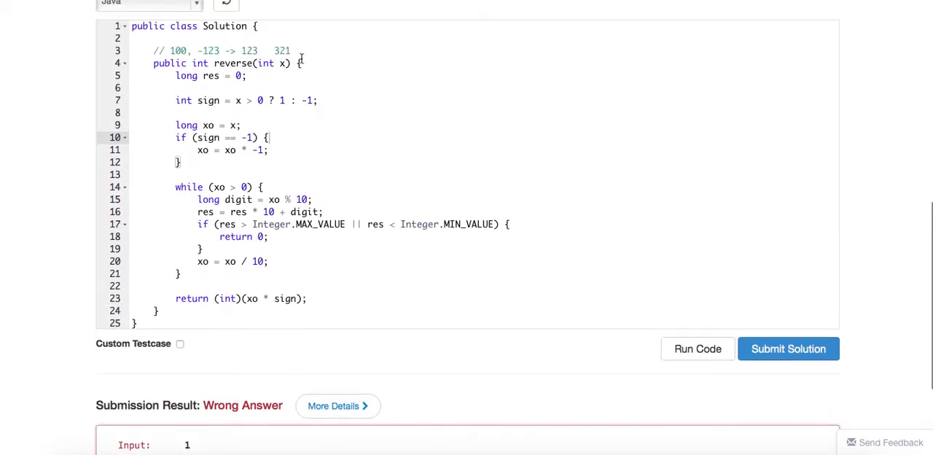
{"action": "type", "text": "1"}
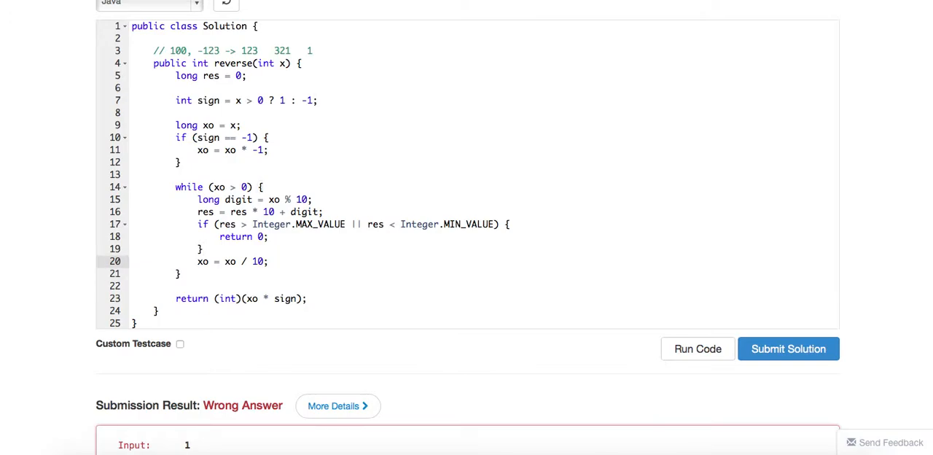
Step: Change the return to use res instead of xo and resubmit for Accepted
{"action": "left_click", "coordinate": [255, 298]}
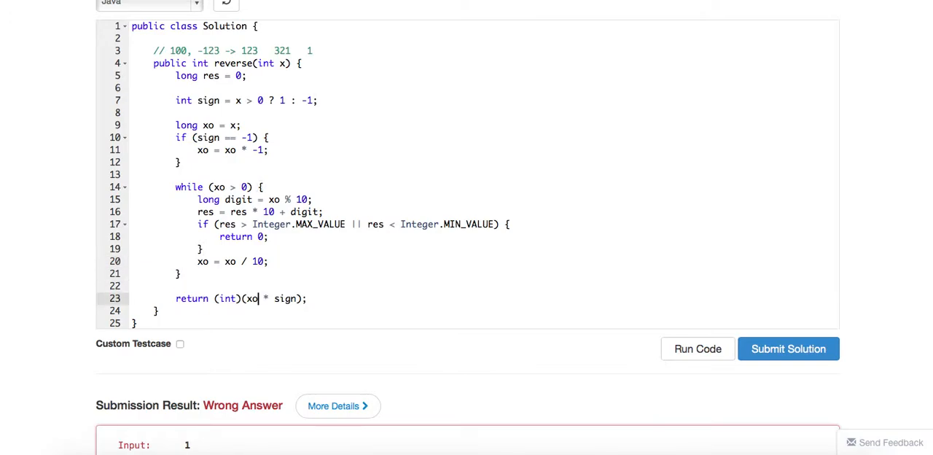
{"action": "type", "text": "res"}
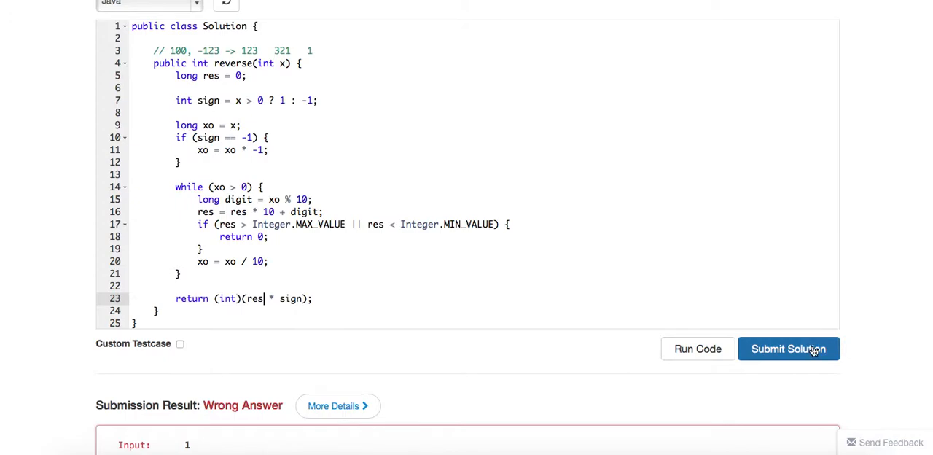
{"action": "left_click", "coordinate": [788, 348]}
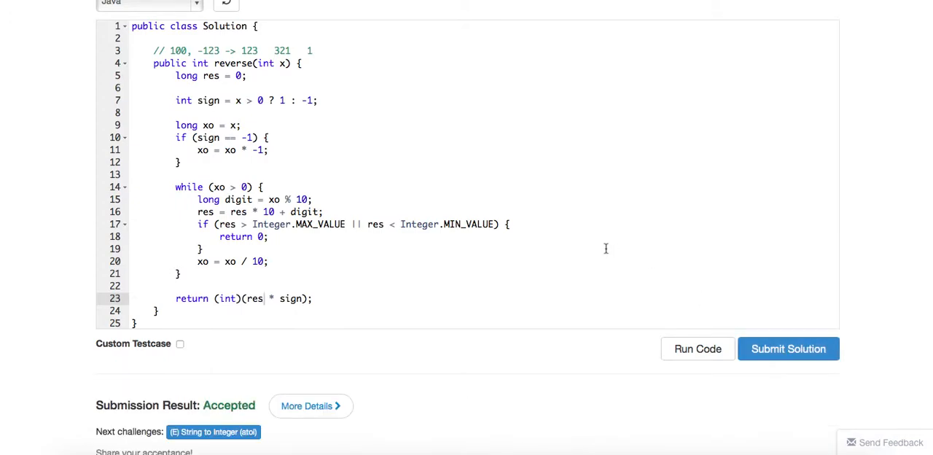
{"action": "scroll", "scroll_direction": "up", "scroll_amount": 3}
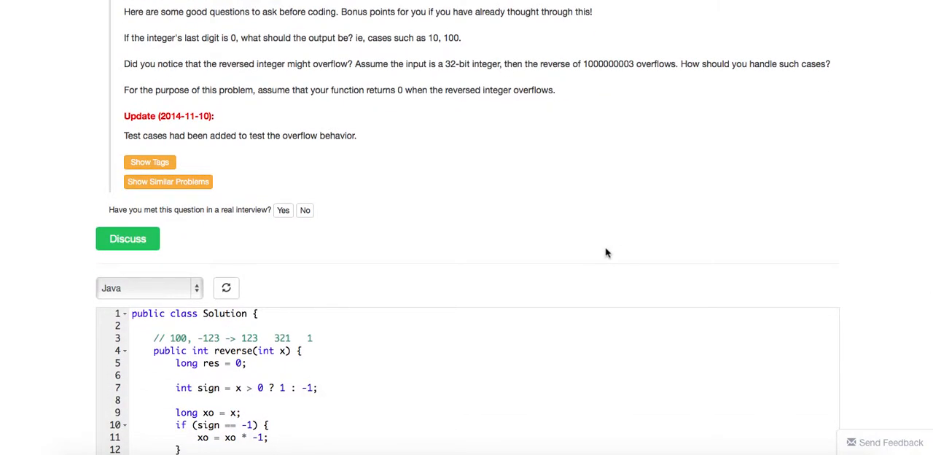
Step: Append ', -14 % 10 = -4' to the end of the line 3 comment
{"action": "scroll", "scroll_direction": "down", "scroll_amount": 3}
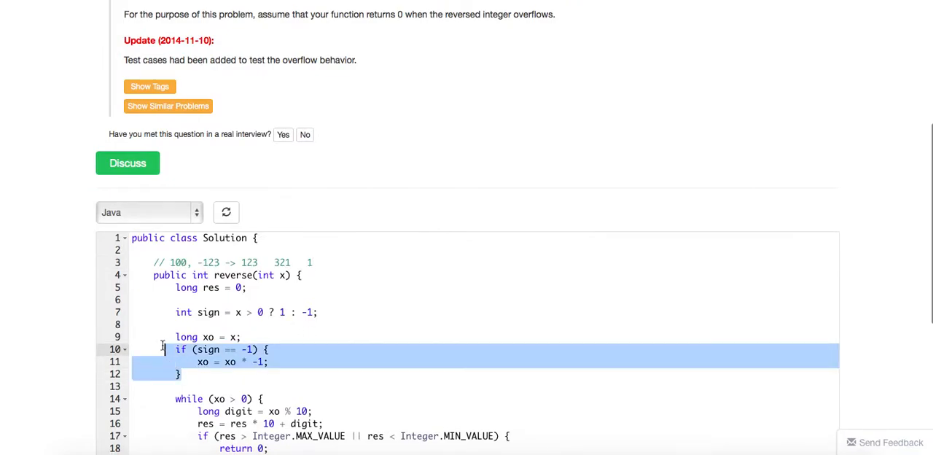
{"action": "left_click", "coordinate": [309, 262]}
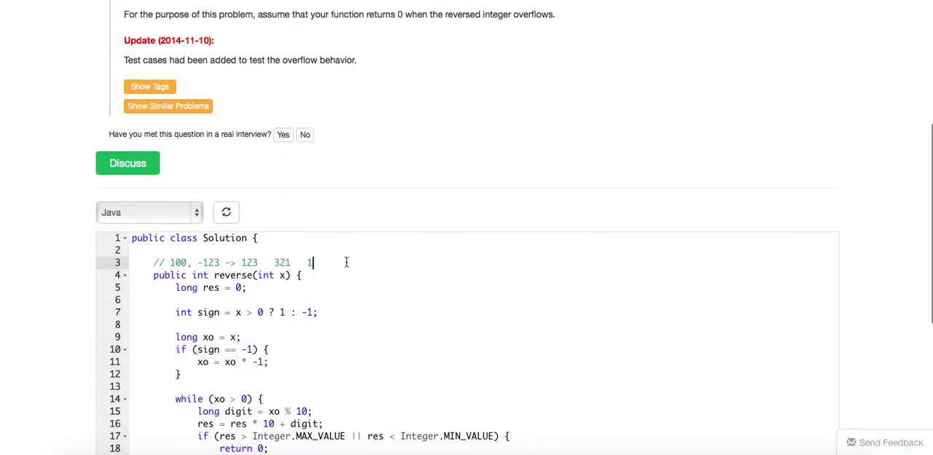
{"action": "type", "text": ", -12"}
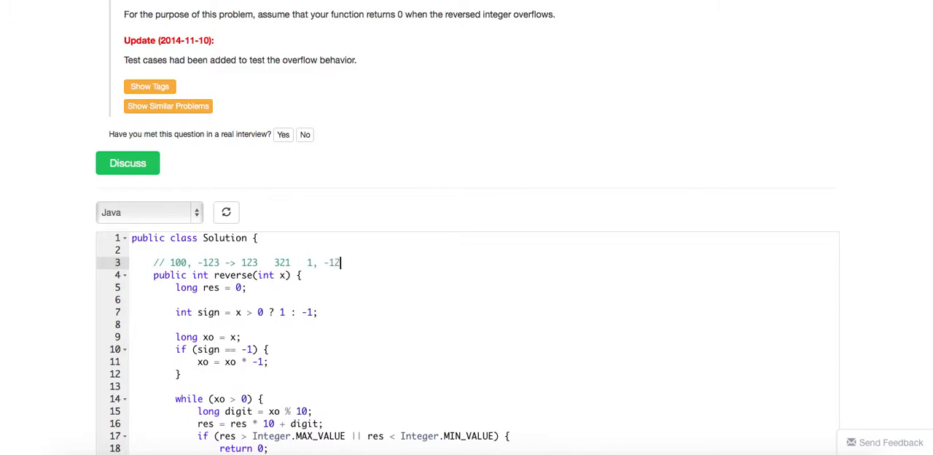
{"action": "type", "text": "4"}
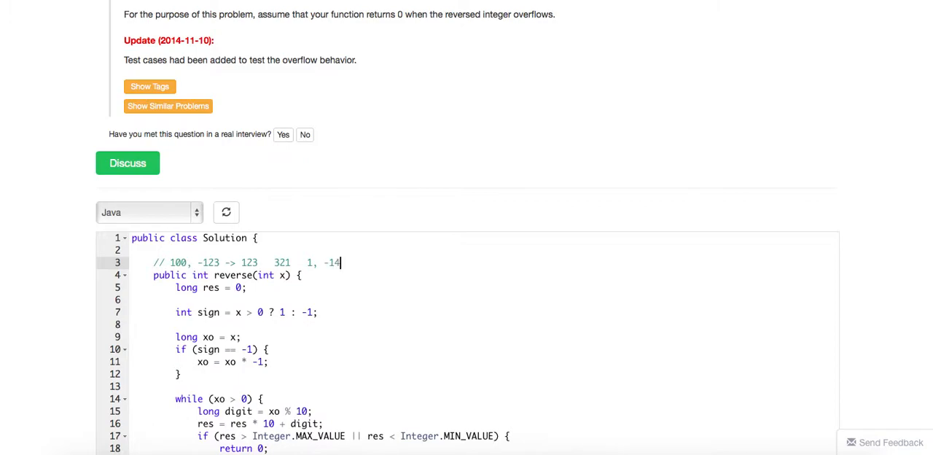
{"action": "type", "text": "%"}
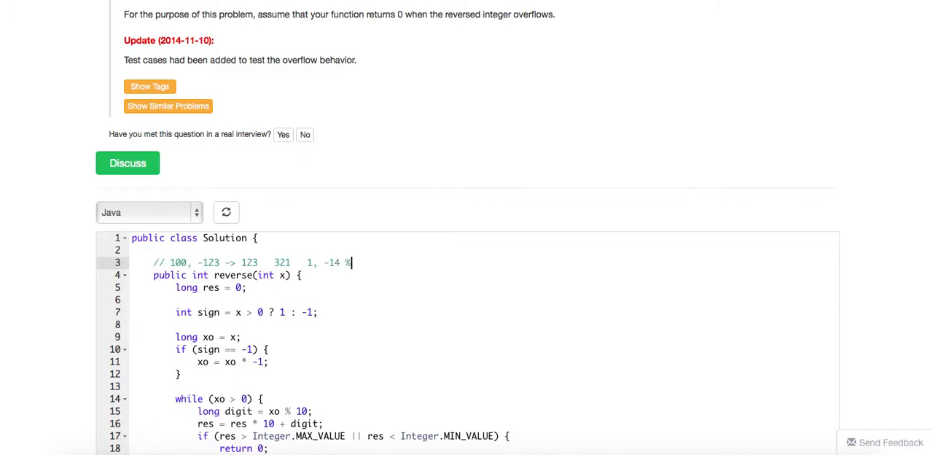
{"action": "type", "text": "10 = -4"}
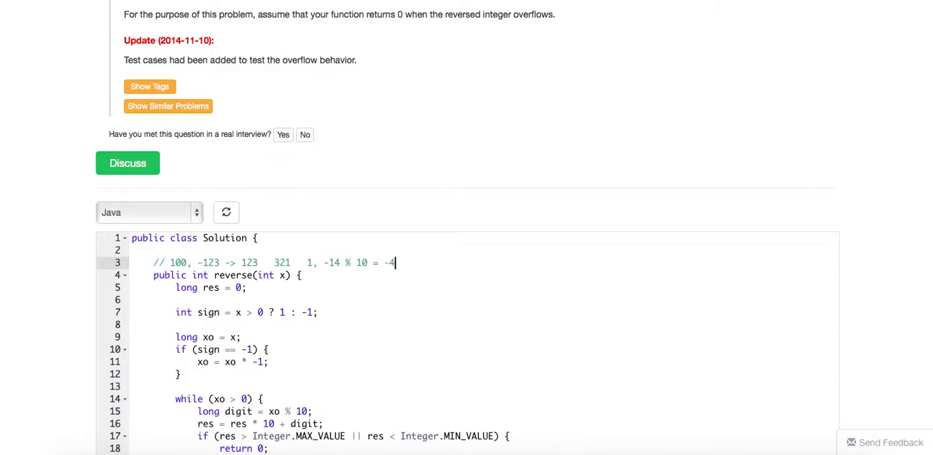
{"action": "scroll", "scroll_direction": "down", "scroll_amount": 3}
{"action": "type", "text": "//"}
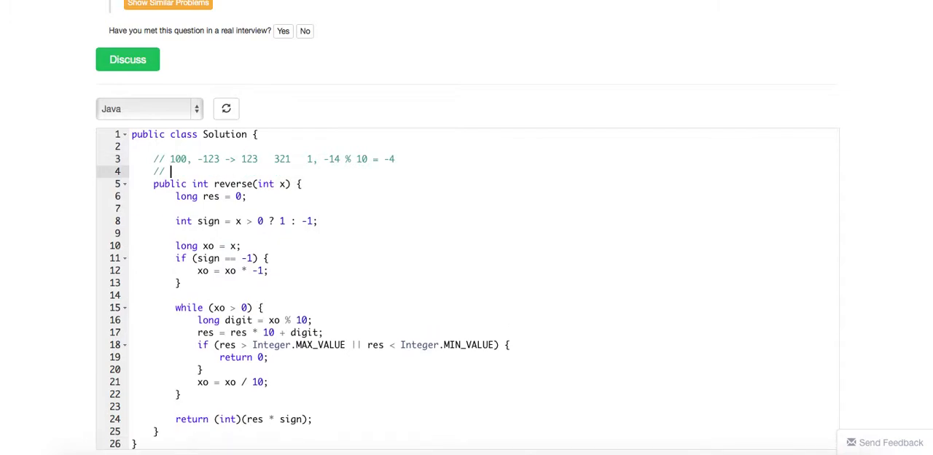
Step: Type the comment '1.2 == 1.2 class abs < threshold' about floating-point equality checks
{"action": "type", "text": "1.2"}
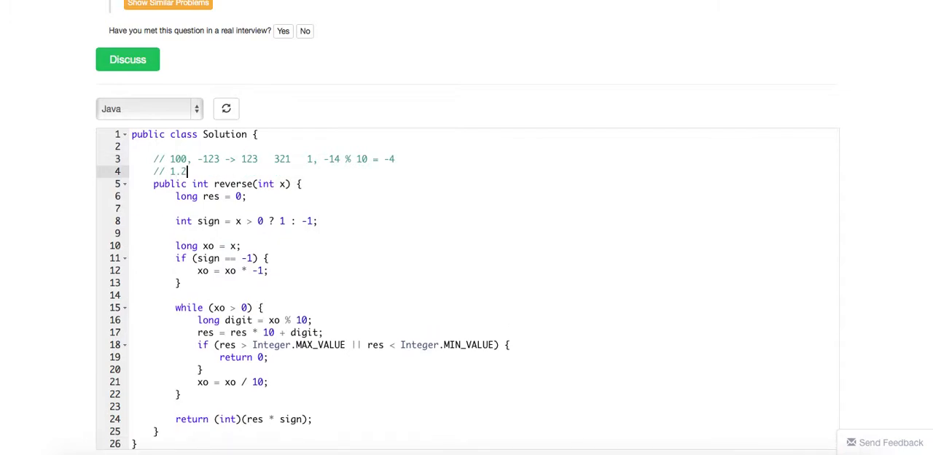
{"action": "type", "text": "== 1.2"}
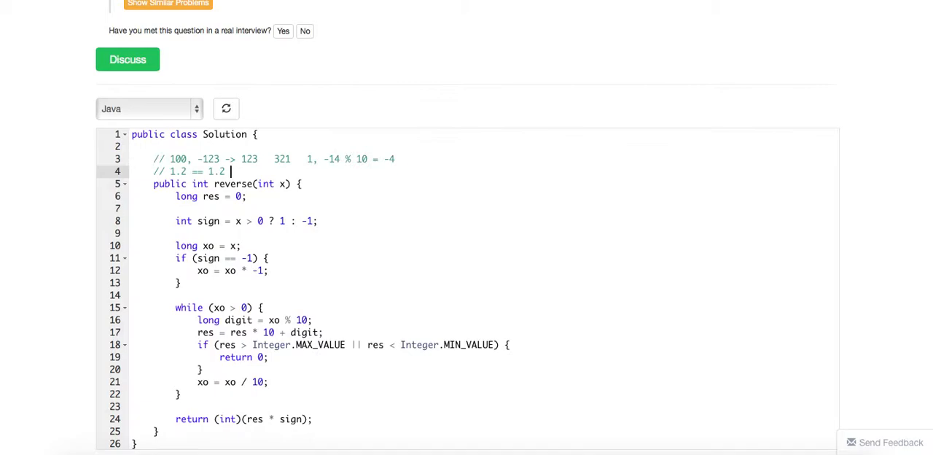
{"action": "type", "text": "class"}
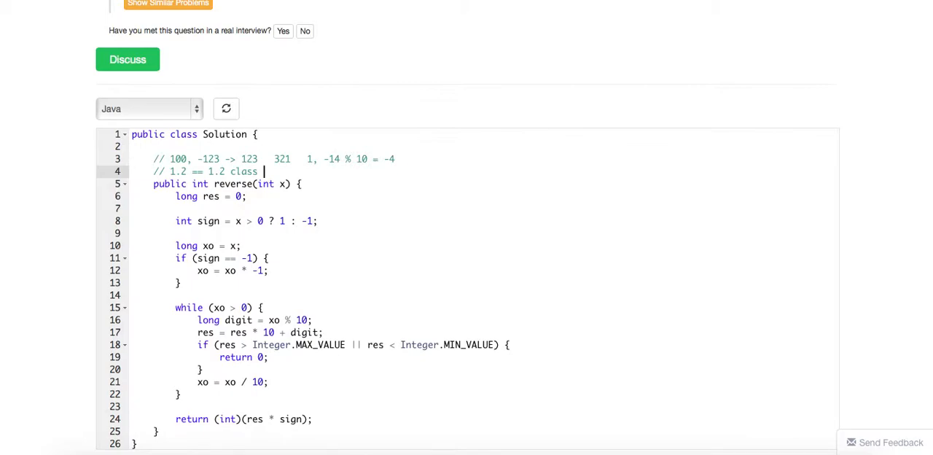
{"action": "scroll", "scroll_direction": "down", "scroll_amount": 3}
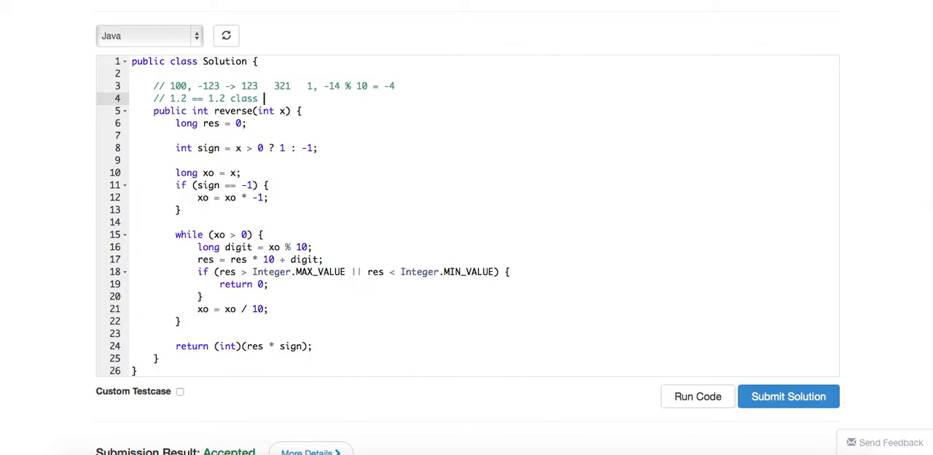
{"action": "type", "text": "abs <"}
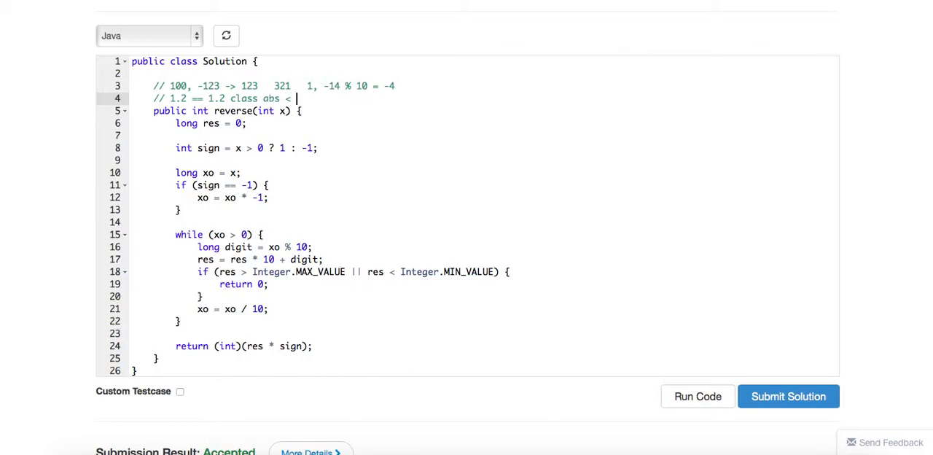
{"action": "type", "text": "threa"}
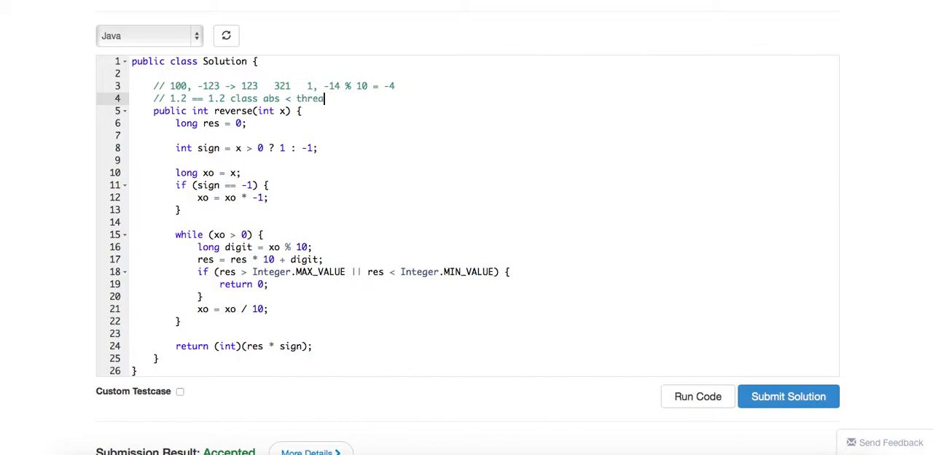
{"action": "type", "text": "shold"}
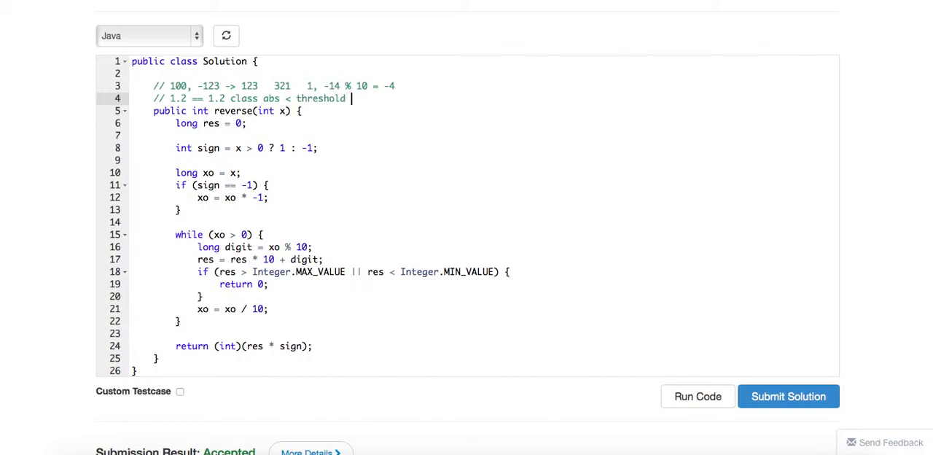